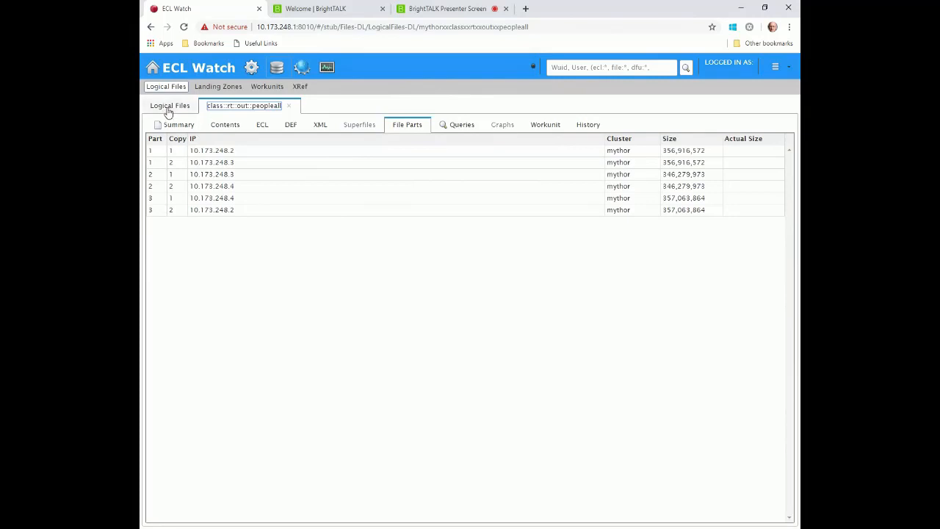
# Step: Show the Global workunit's Result 1 grid with count and age sum rows for F and M
pyautogui.click(170, 105)
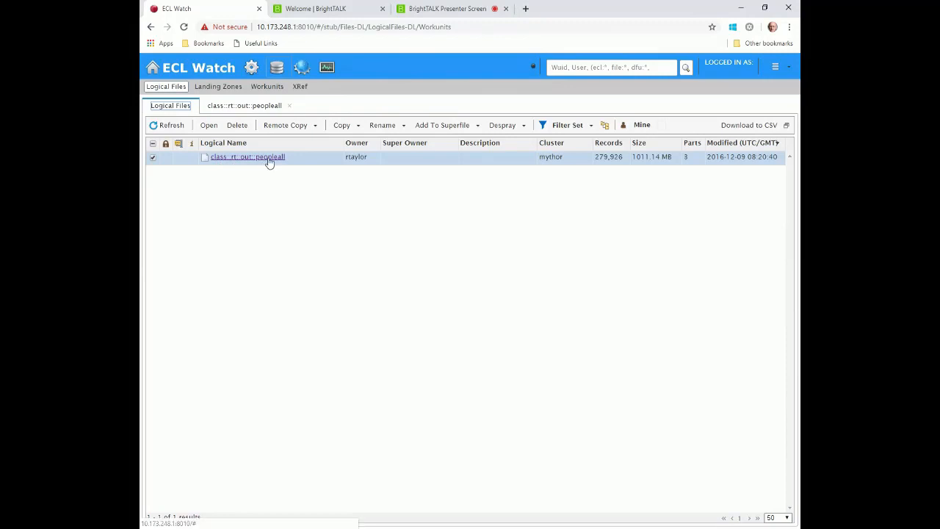
pyautogui.moveTo(640, 163)
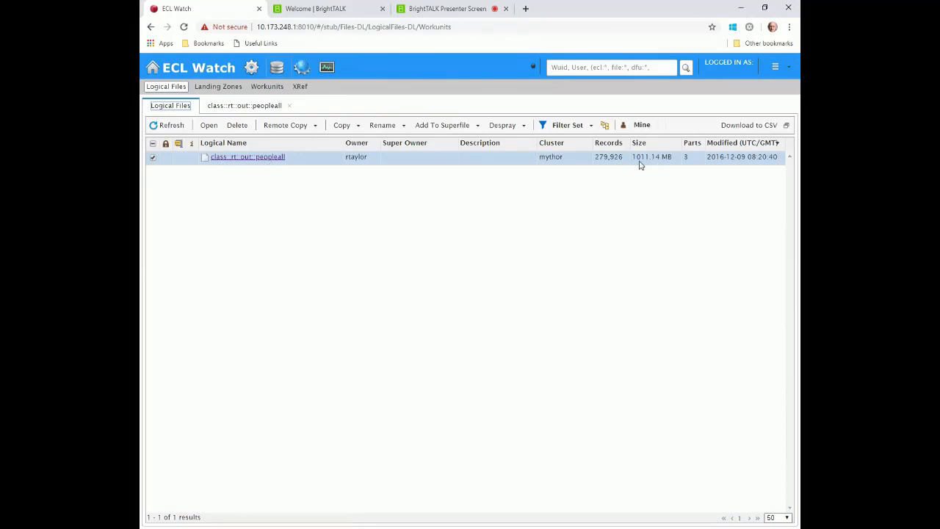
pyautogui.moveTo(429, 149)
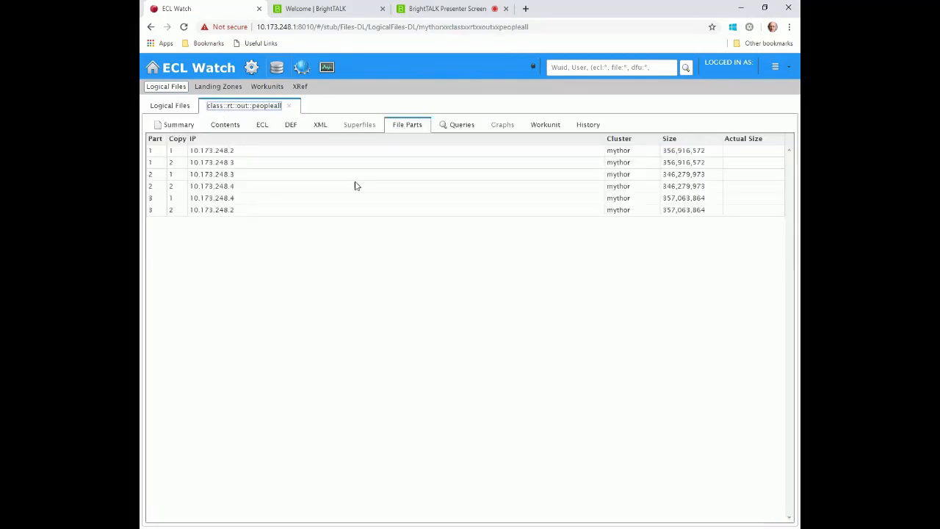
pyautogui.moveTo(599, 141)
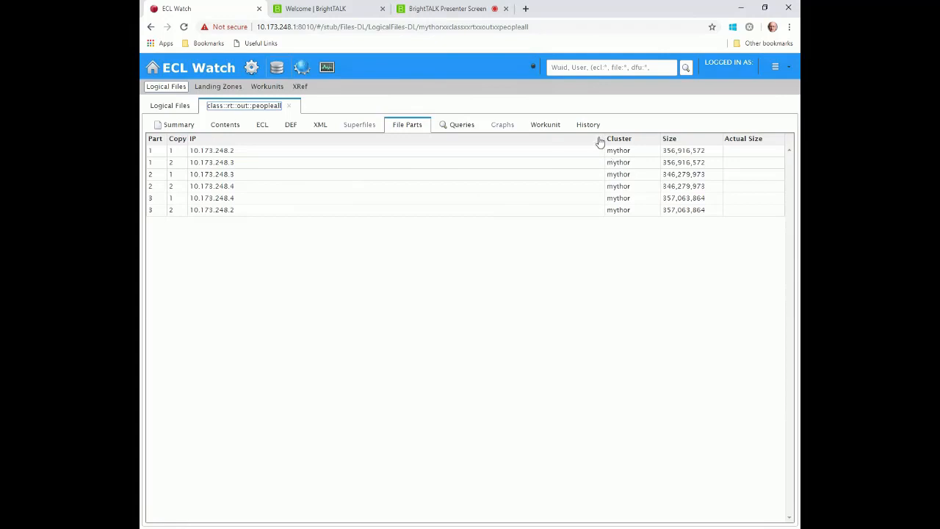
pyautogui.moveTo(212, 210)
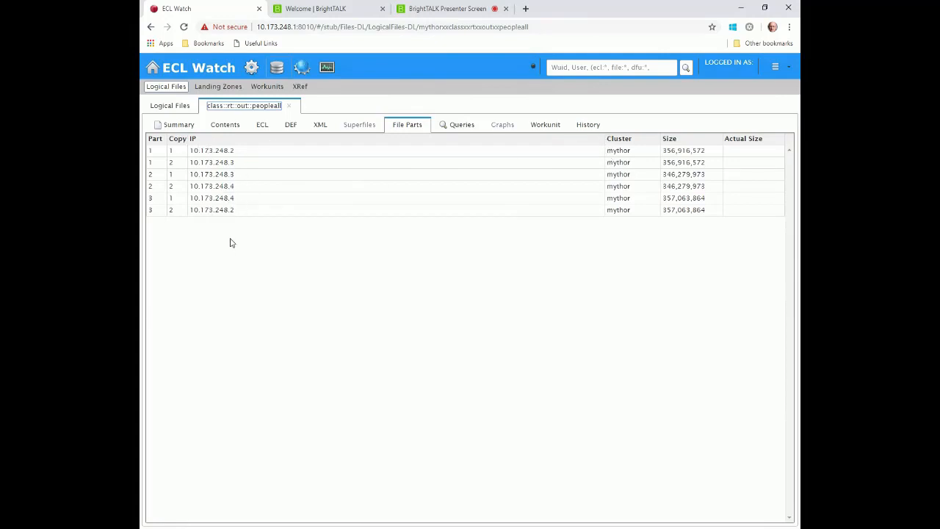
pyautogui.moveTo(440, 197)
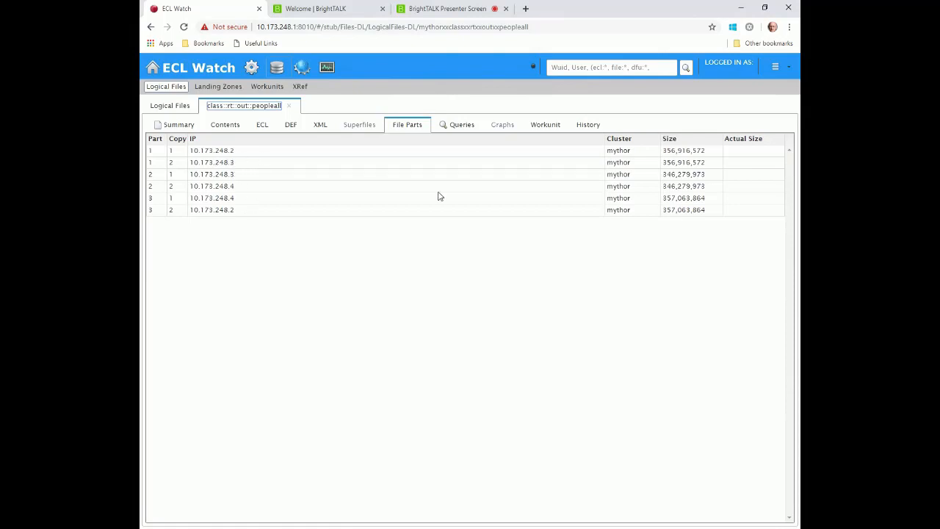
pyautogui.moveTo(658, 176)
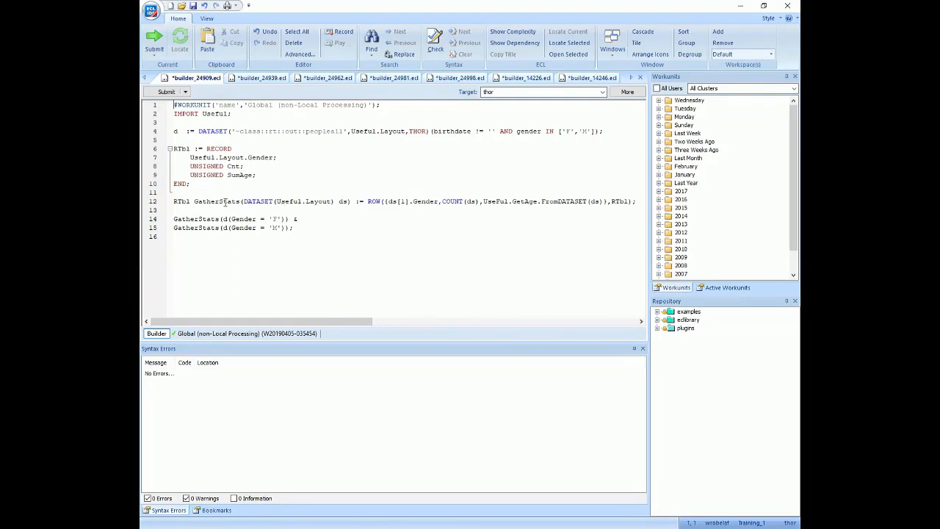
pyautogui.moveTo(544, 201)
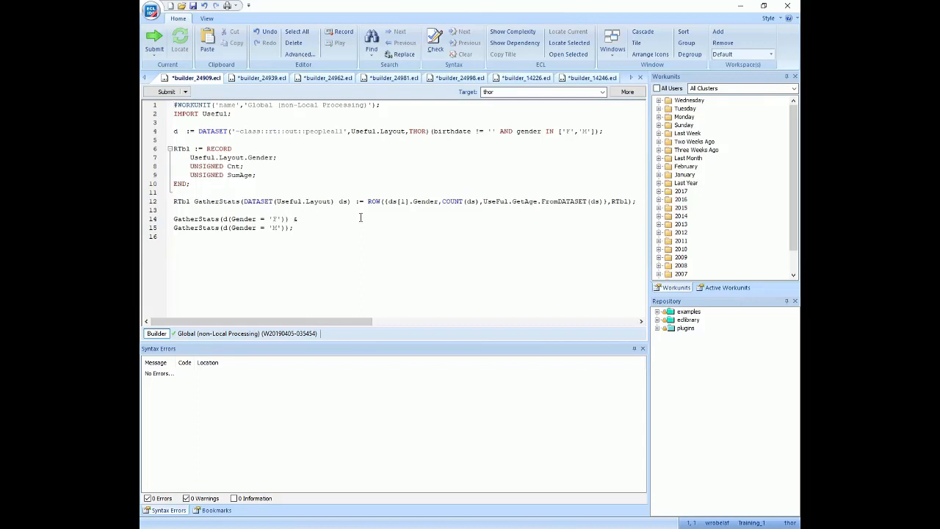
pyautogui.click(392, 201)
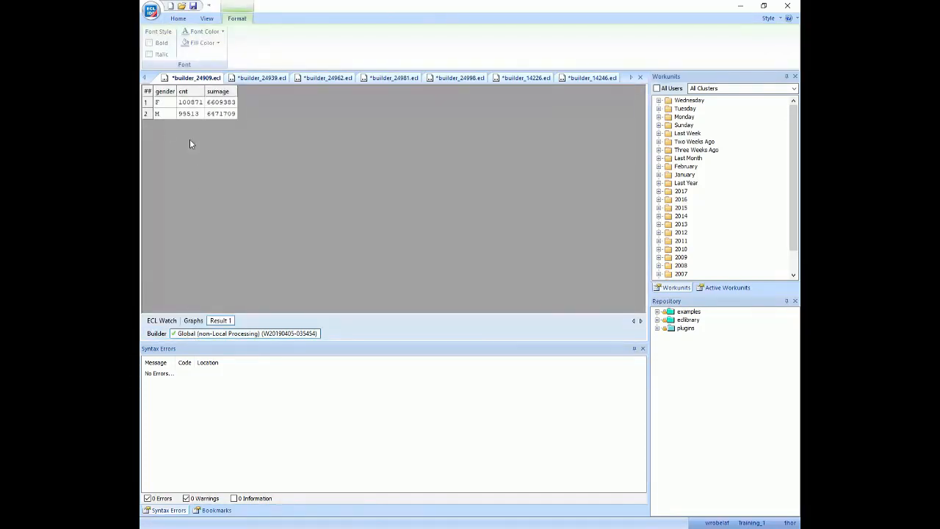
pyautogui.moveTo(272, 136)
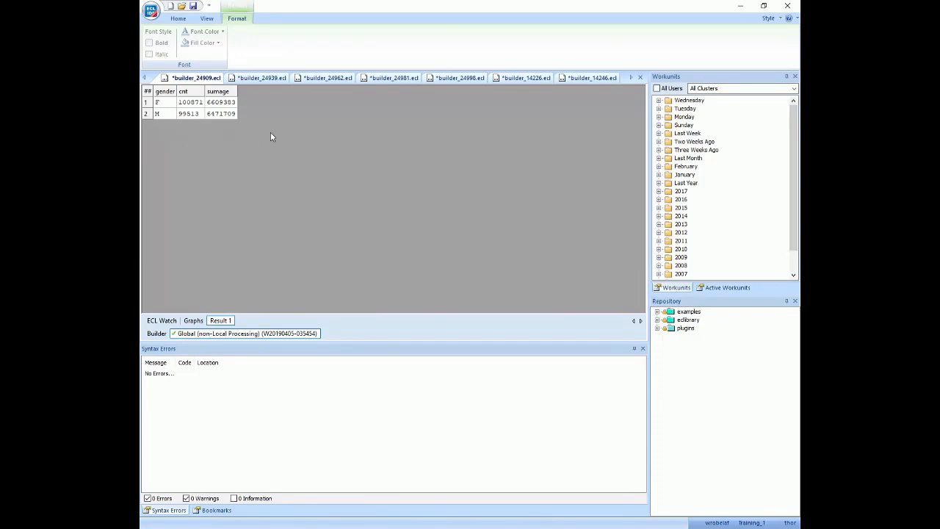
pyautogui.moveTo(238, 145)
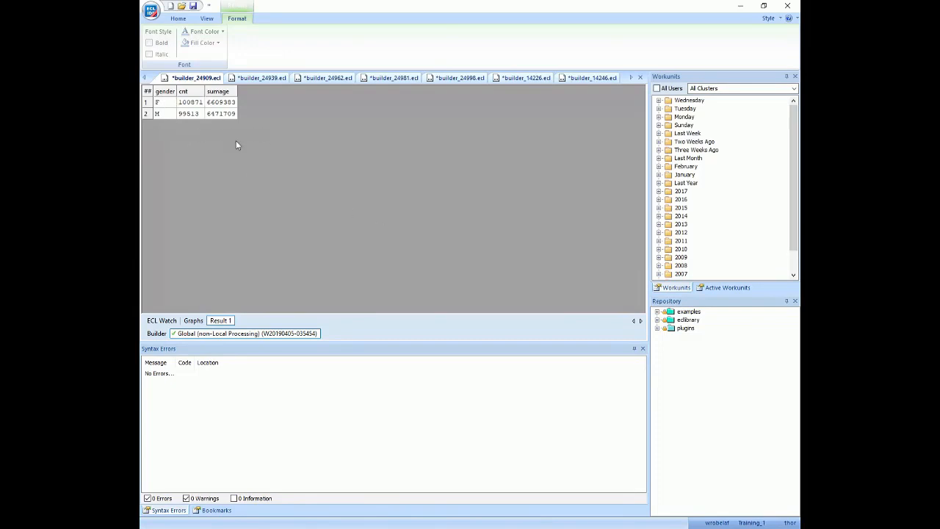
pyautogui.moveTo(244, 181)
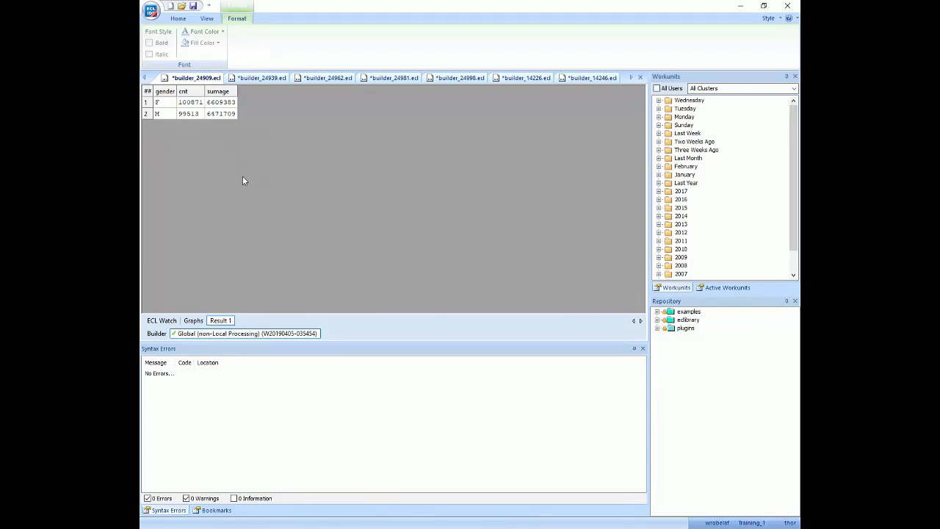
pyautogui.moveTo(614, 282)
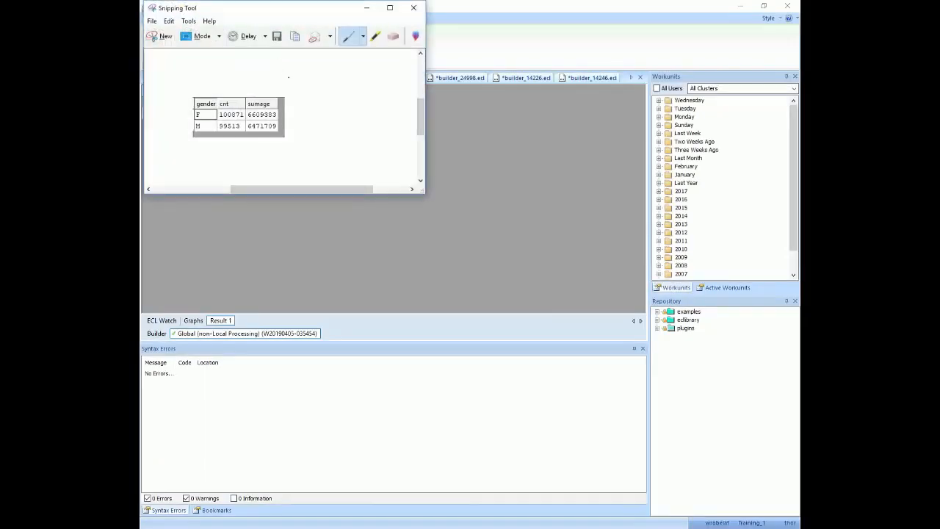
# Step: Dismiss the snipped results capture and return to the GatherStats query code
pyautogui.click(413, 8)
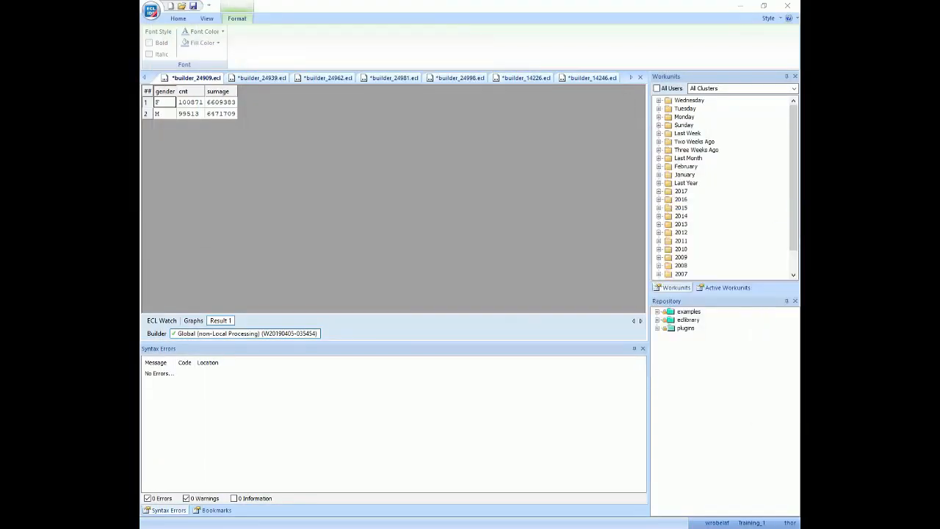
pyautogui.click(156, 333)
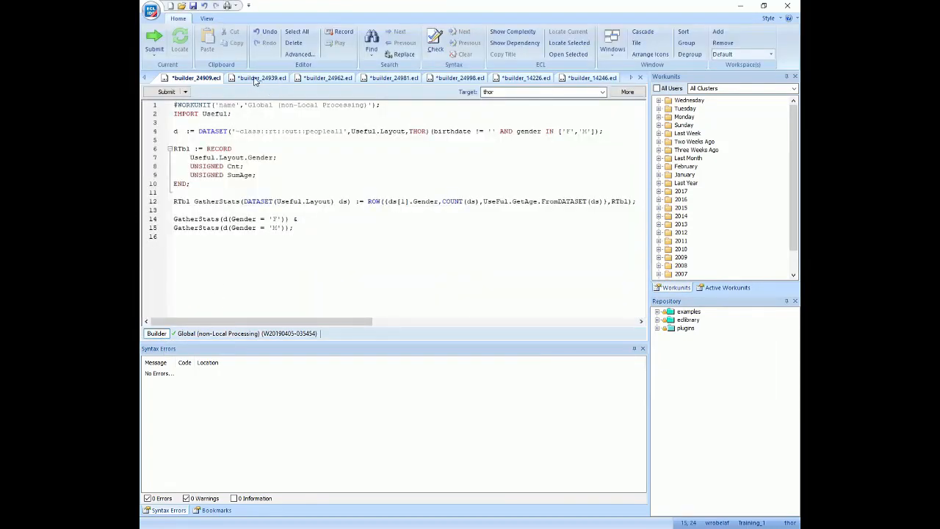
# Step: Switch to the TABLE Intermediate Results query and point out the LOCAL keyword in its TABLE call
pyautogui.click(261, 78)
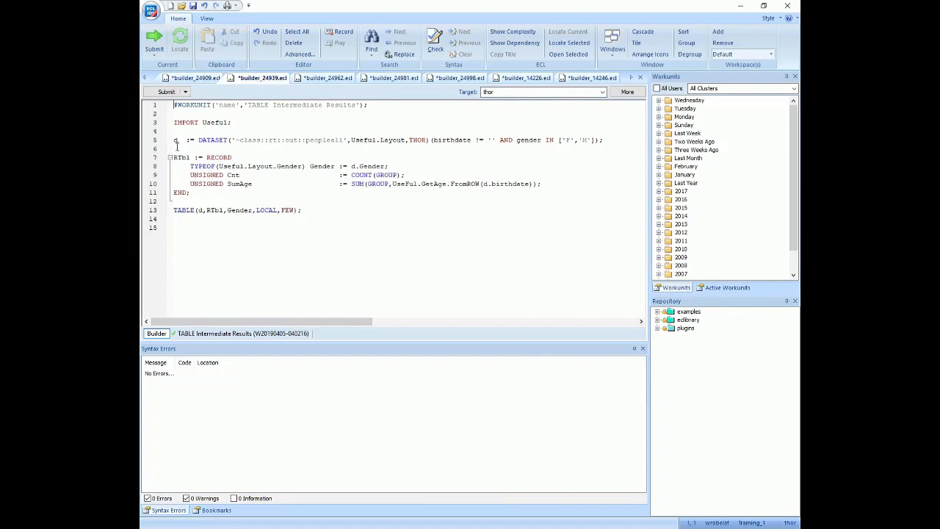
pyautogui.click(443, 139)
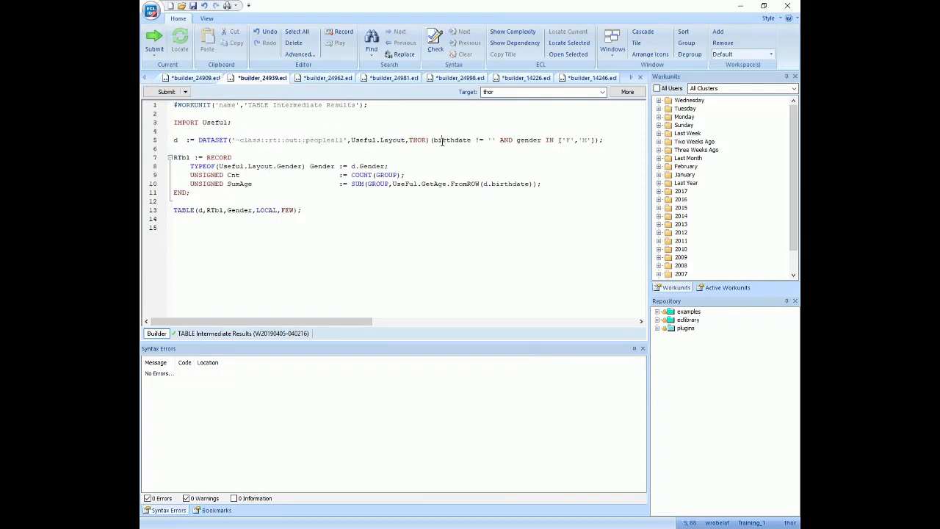
pyautogui.moveTo(432, 139); pyautogui.dragTo(604, 139)
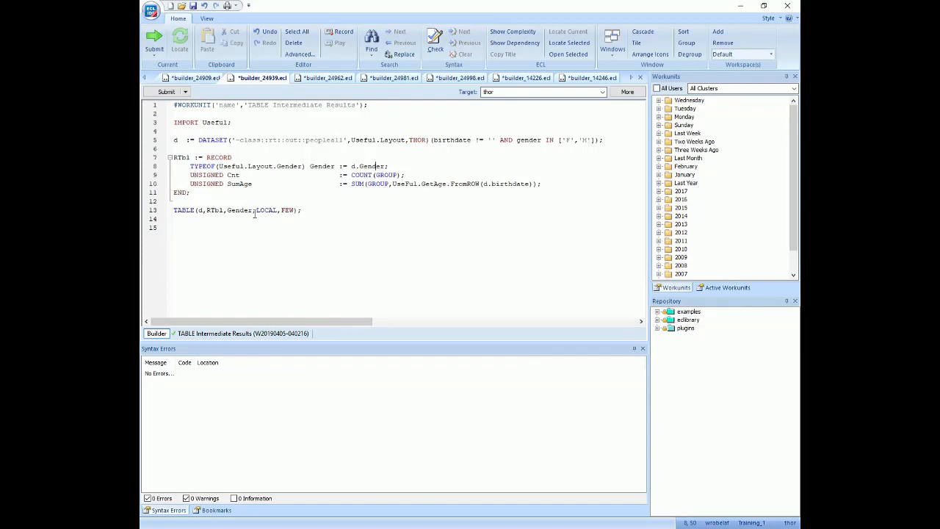
pyautogui.doubleClick(268, 210)
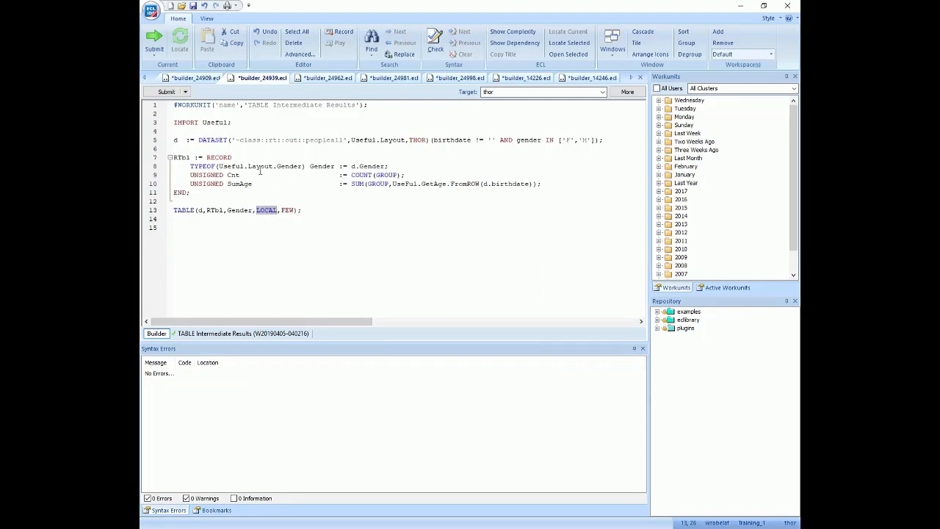
pyautogui.moveTo(282, 192)
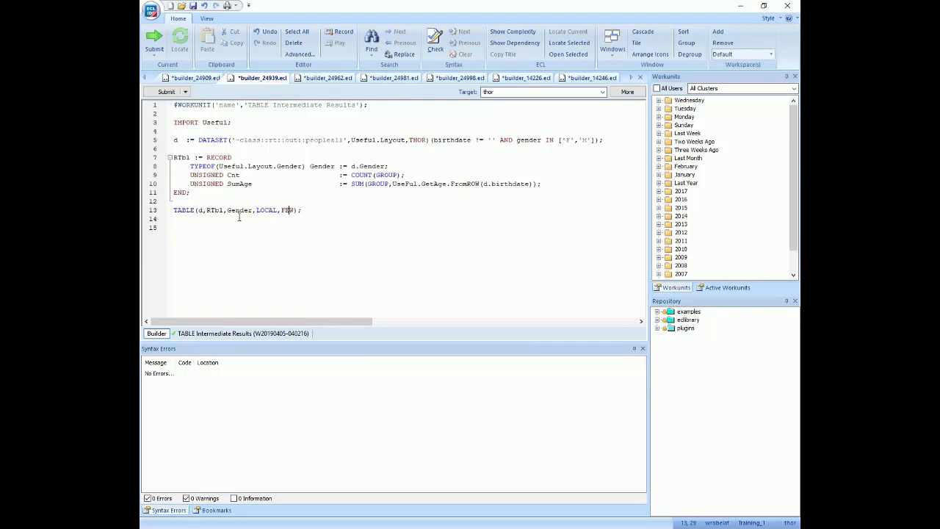
pyautogui.moveTo(217, 303)
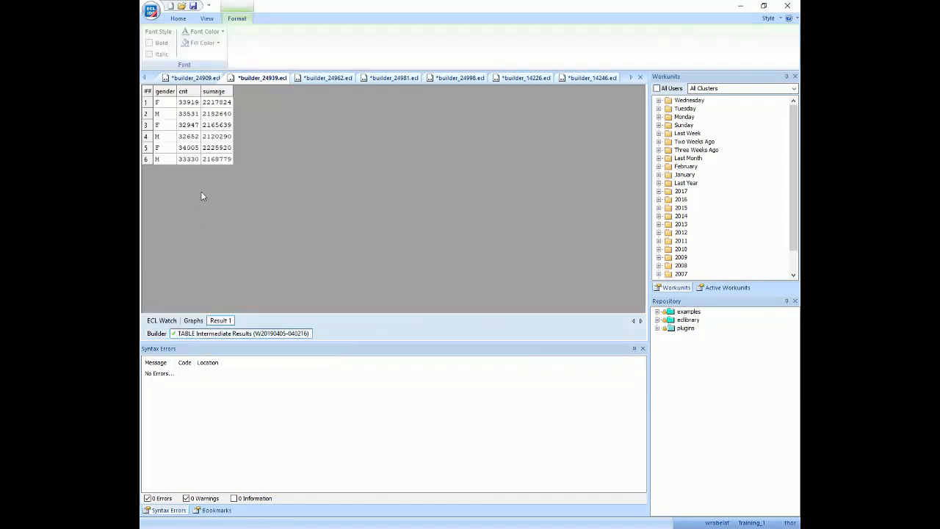
pyautogui.click(217, 113)
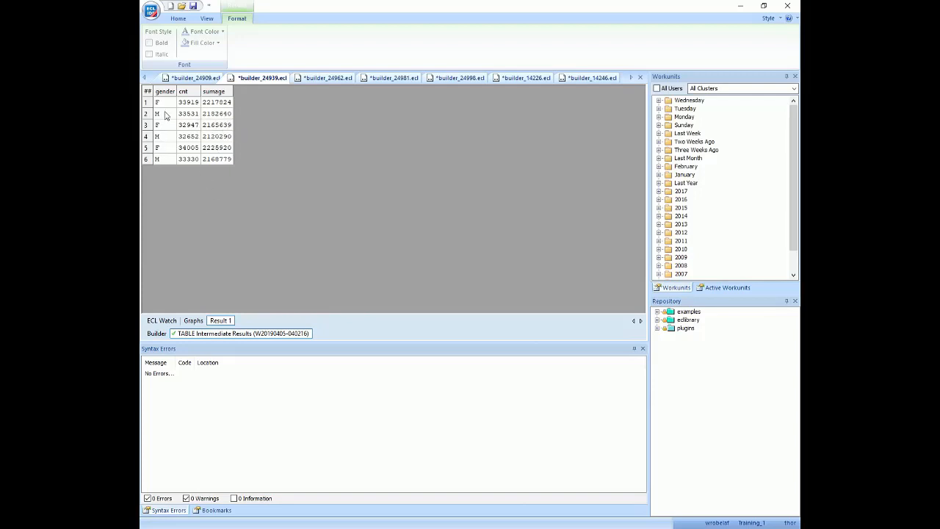
pyautogui.moveTo(206, 190)
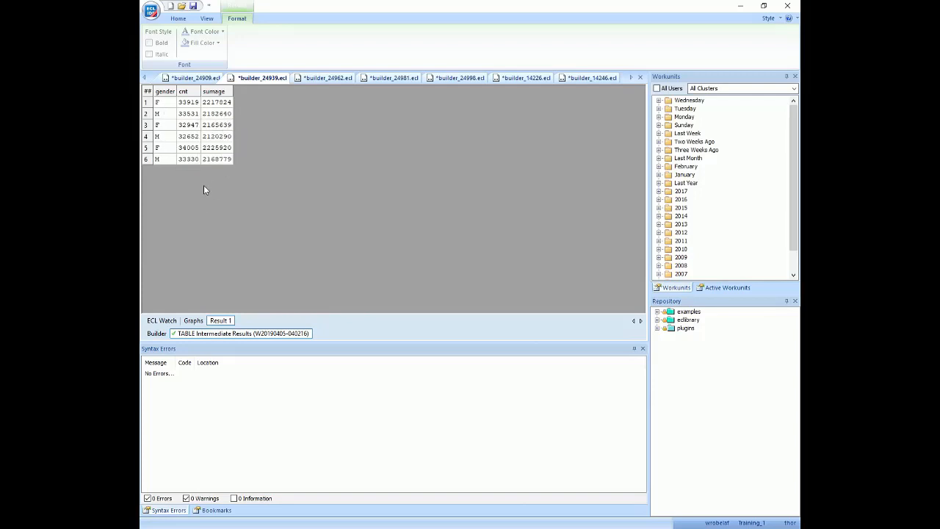
pyautogui.moveTo(167, 335)
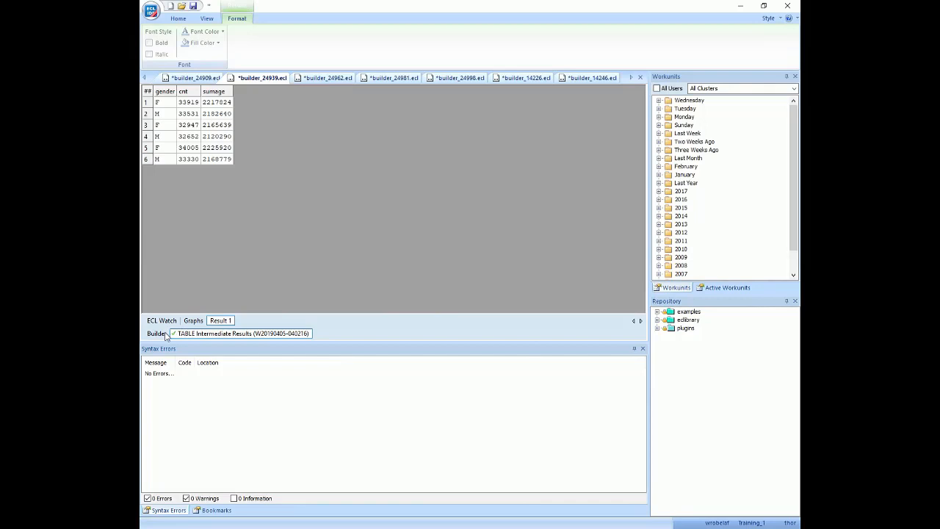
pyautogui.moveTo(159, 335)
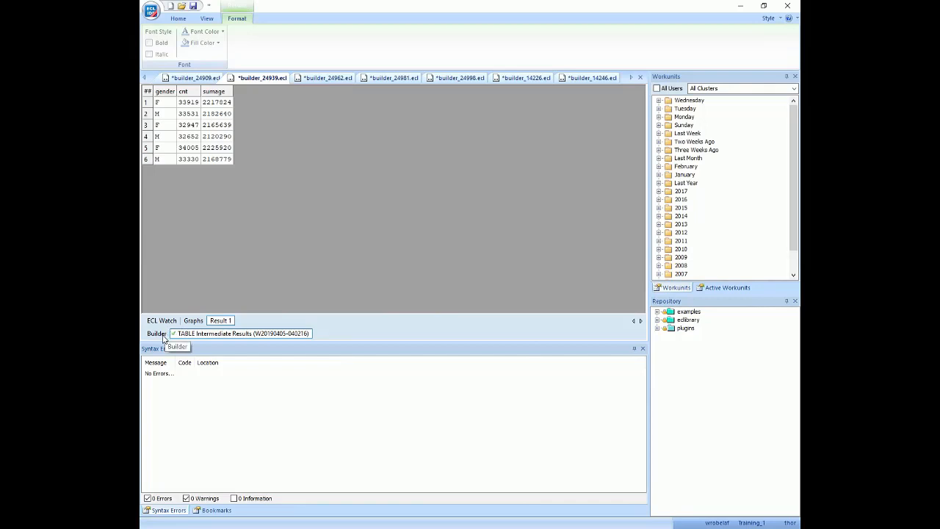
pyautogui.click(156, 334)
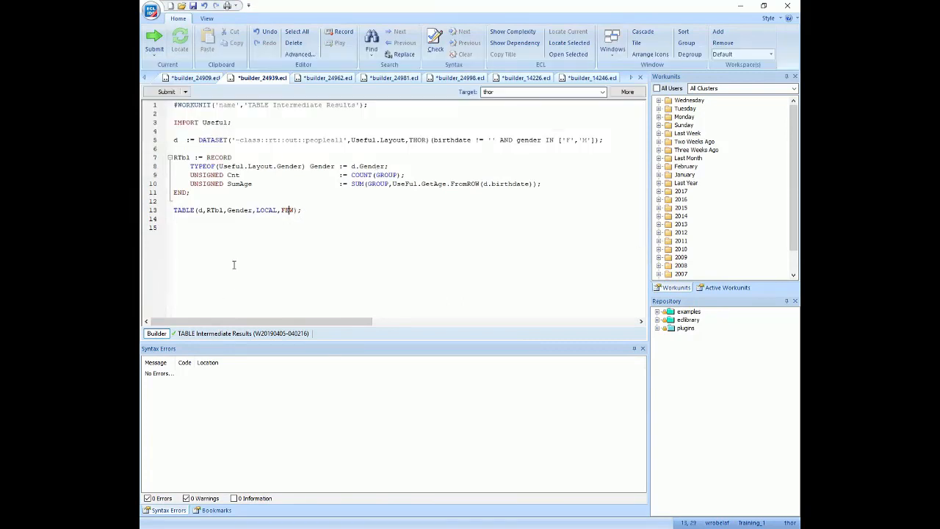
pyautogui.moveTo(182, 238)
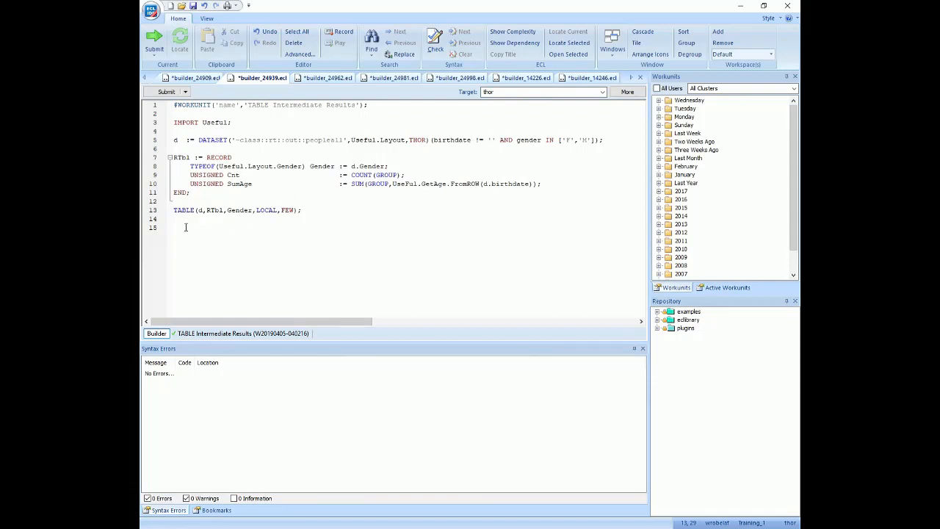
pyautogui.click(154, 41)
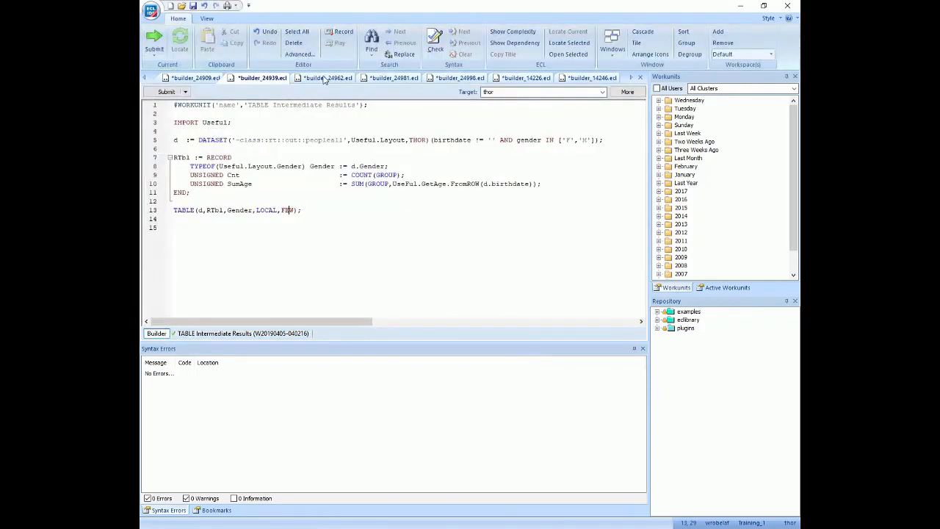
# Step: View the ROLLUP Final Results two F and M rows beside the snipped earlier results, then close the snip
pyautogui.click(323, 78)
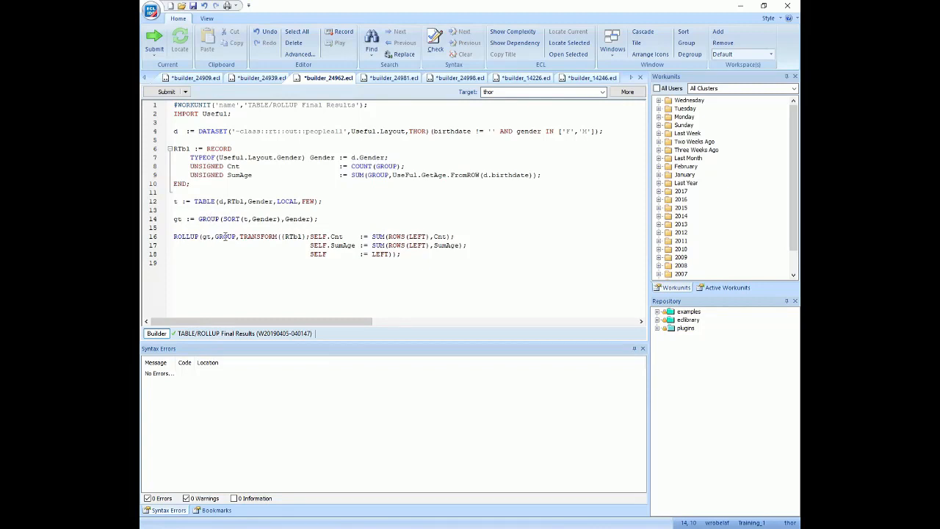
pyautogui.moveTo(206, 334)
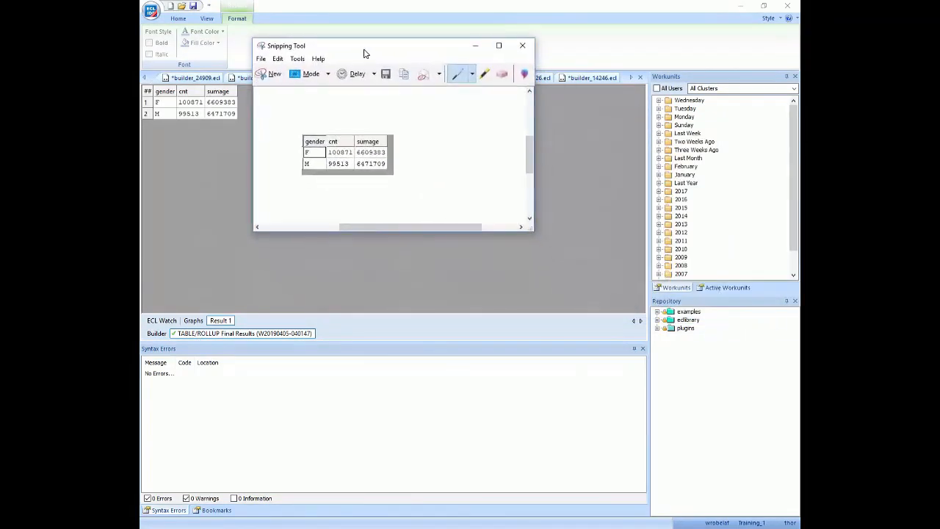
pyautogui.moveTo(364, 45); pyautogui.dragTo(349, 14)
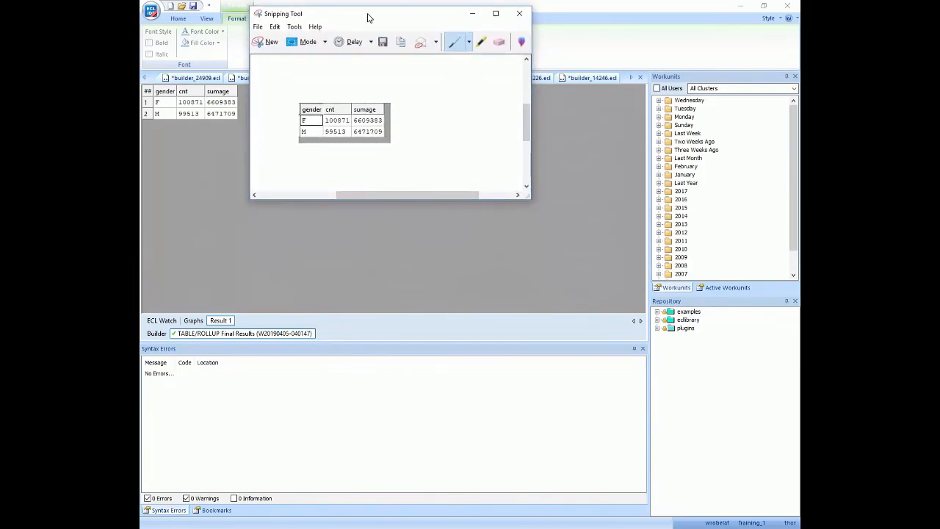
pyautogui.click(520, 13)
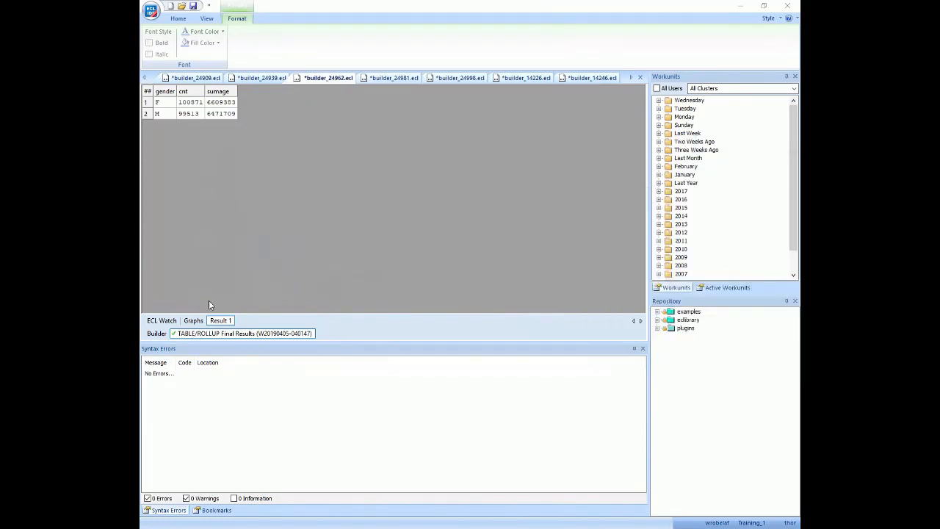
# Step: Return to the ROLLUP code, point out the whole ROLLUP statement, and move on to the next builder
pyautogui.click(156, 333)
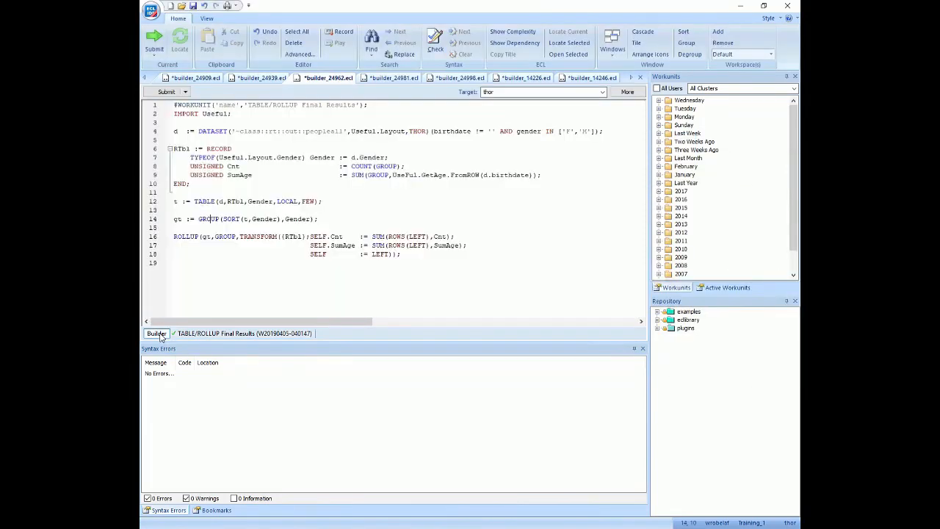
pyautogui.moveTo(247, 201); pyautogui.dragTo(320, 201)
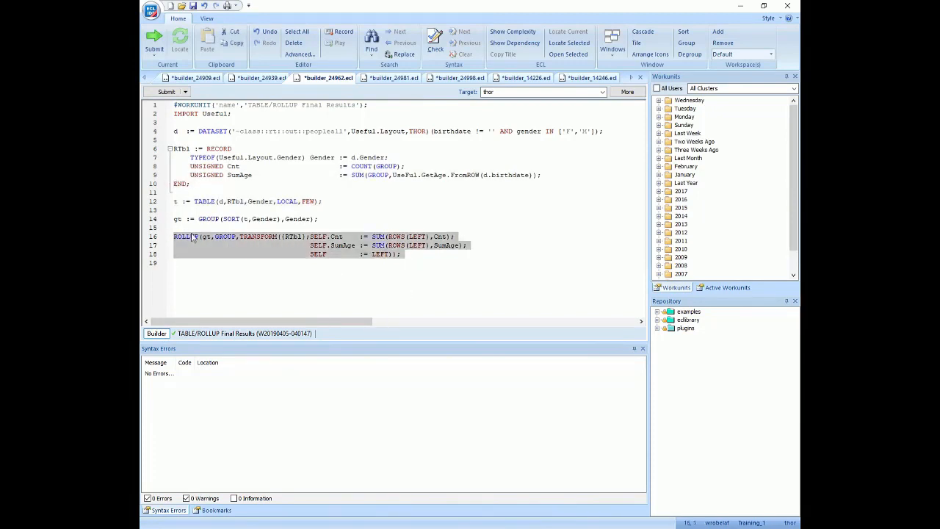
pyautogui.click(202, 256)
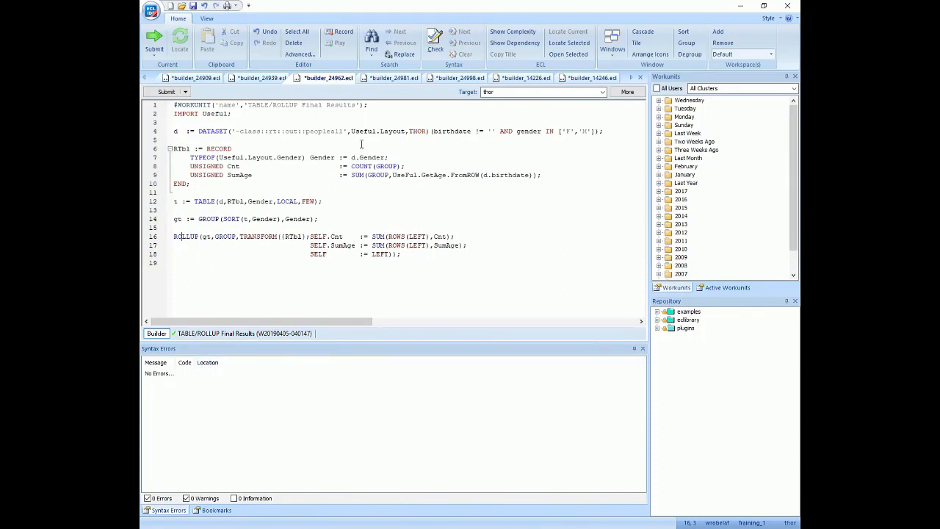
pyautogui.click(390, 78)
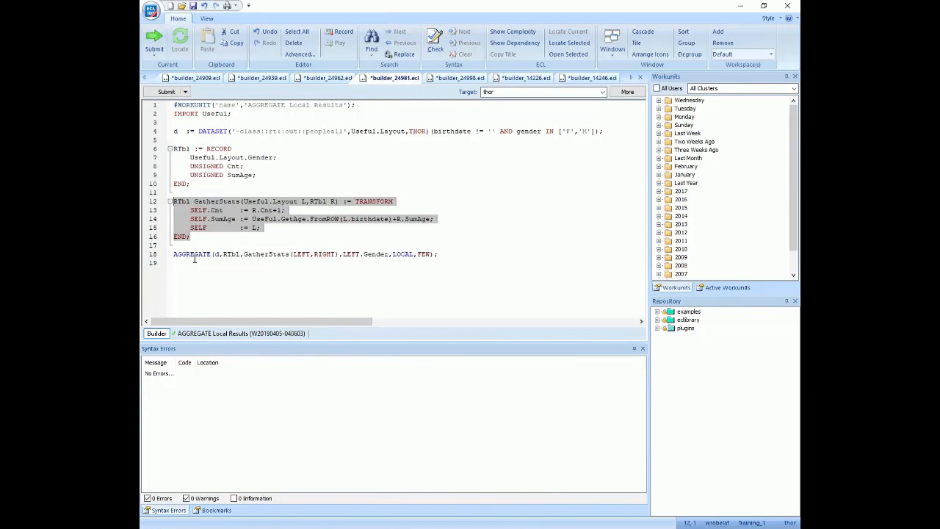
# Step: Point out LOCAL in the AGGREGATE call, view the six per-gender rows, then highlight AGGREGATE back in the code
pyautogui.click(221, 244)
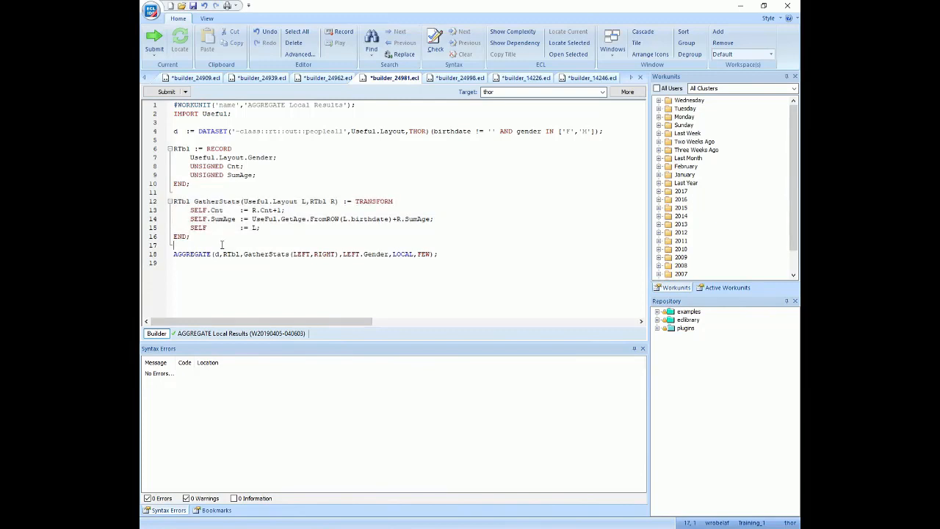
pyautogui.moveTo(408, 261)
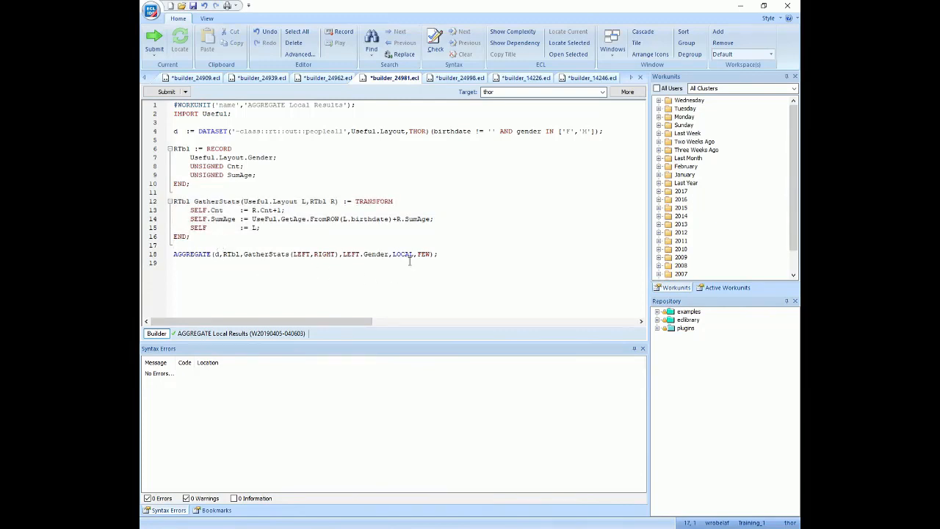
pyautogui.doubleClick(403, 254)
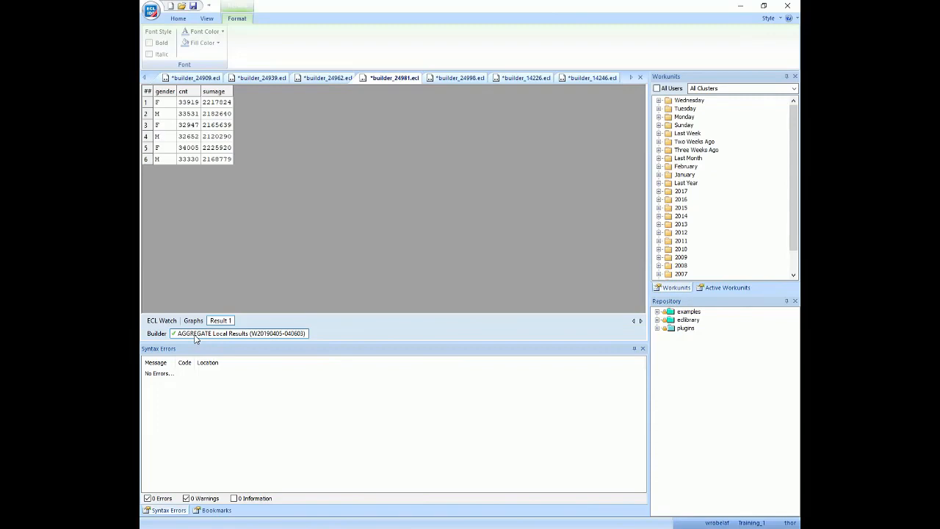
pyautogui.moveTo(250, 117)
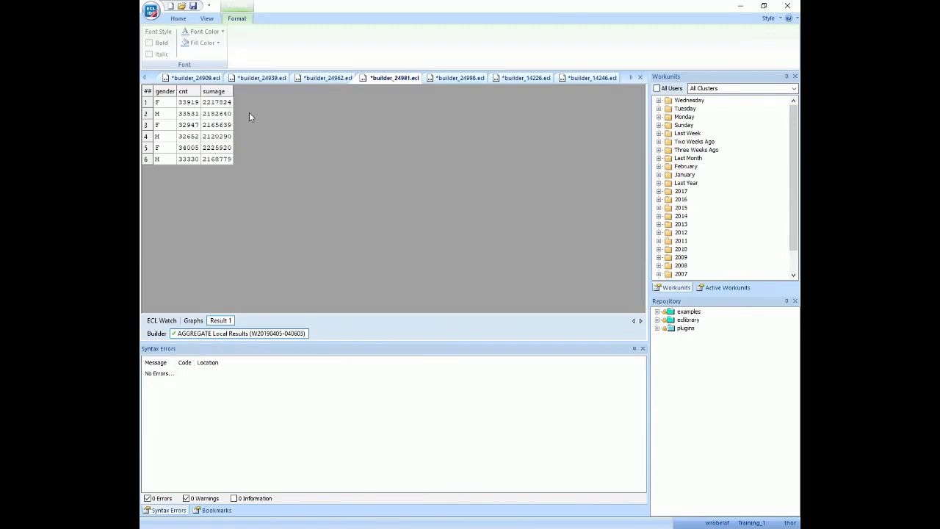
pyautogui.moveTo(229, 170)
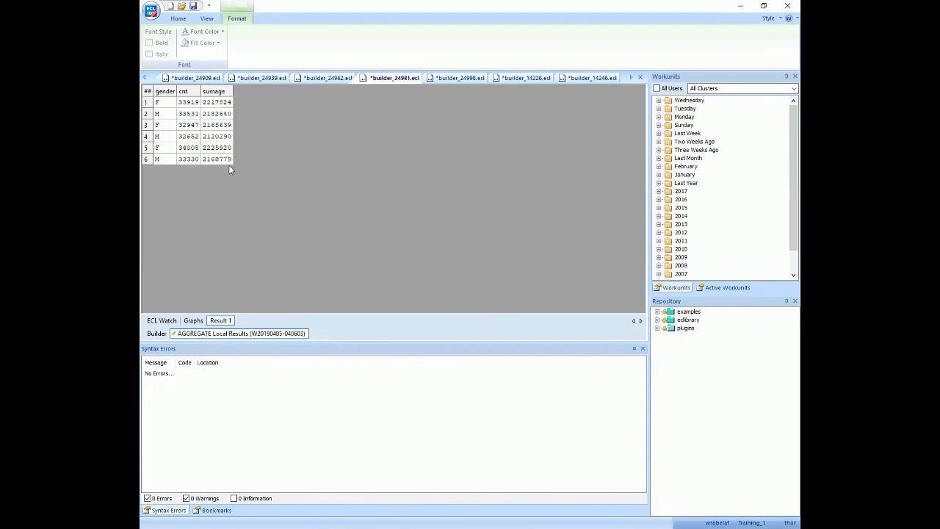
pyautogui.click(156, 332)
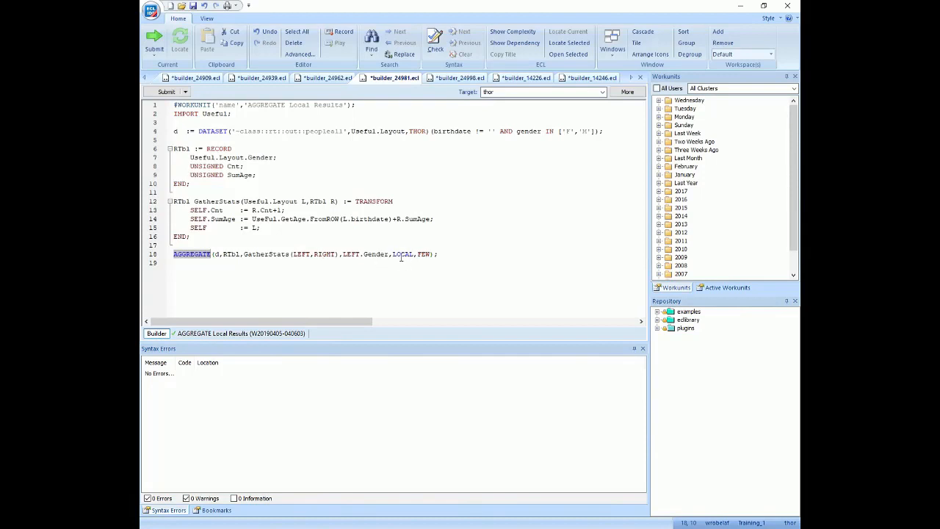
pyautogui.doubleClick(402, 254)
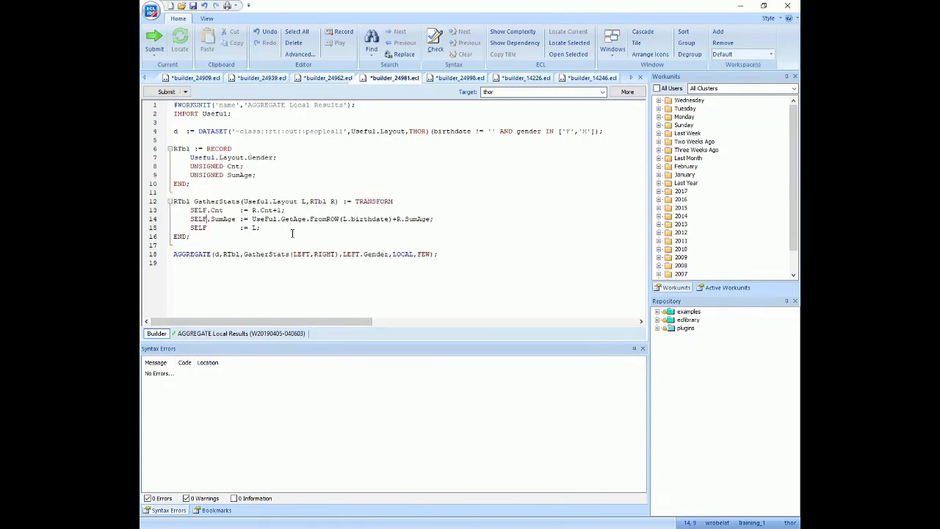
pyautogui.moveTo(219, 334)
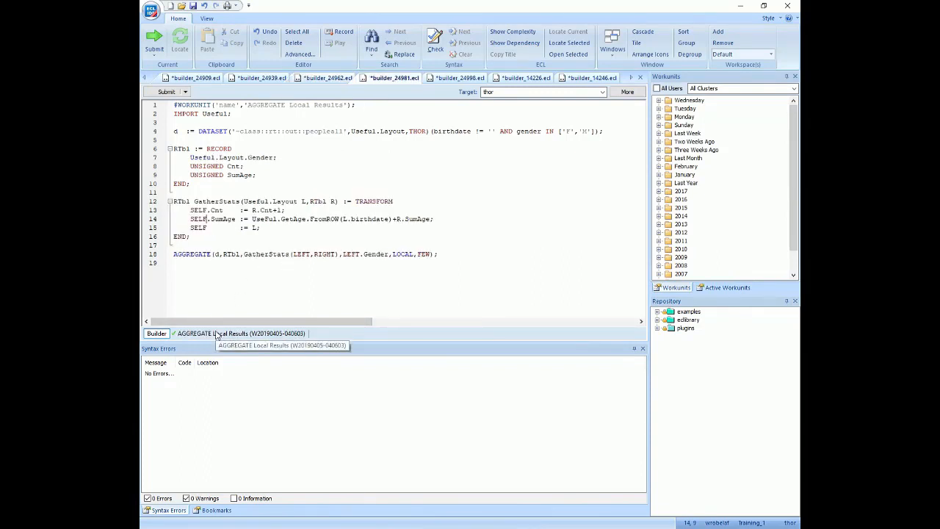
pyautogui.moveTo(379, 279)
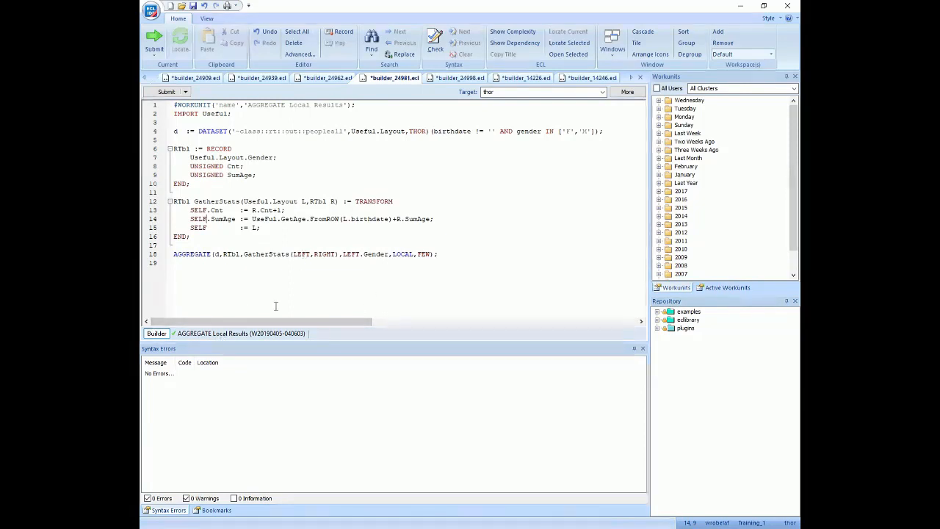
pyautogui.moveTo(235, 332)
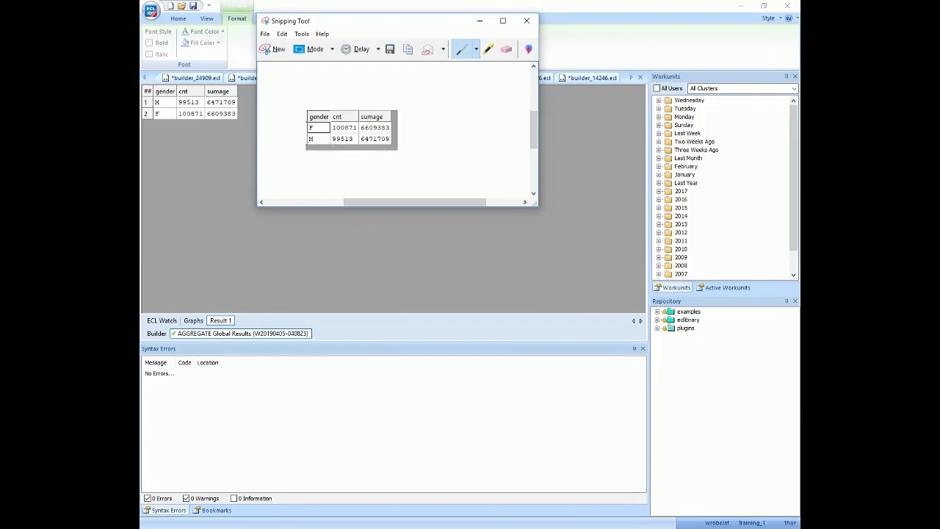
# Step: Place the snipped earlier totals beside the two AGGREGATE Global rows to compare, then close the snip
pyautogui.moveTo(397, 20); pyautogui.dragTo(338, 10)
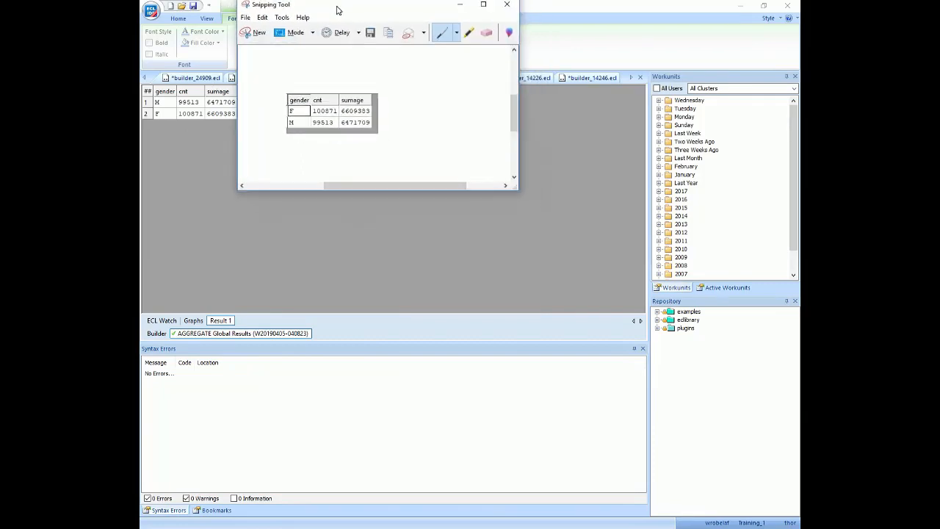
pyautogui.moveTo(338, 10); pyautogui.dragTo(338, 13)
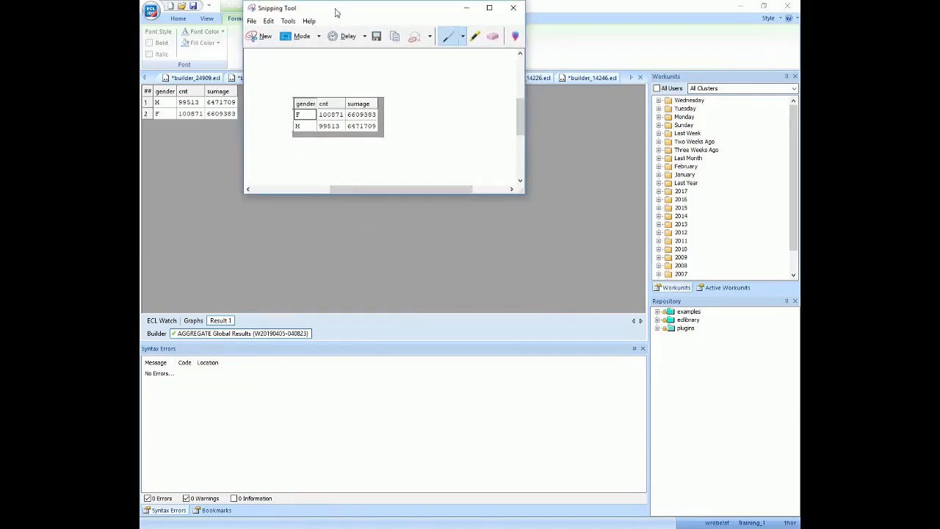
pyautogui.moveTo(334, 12); pyautogui.dragTo(355, 35)
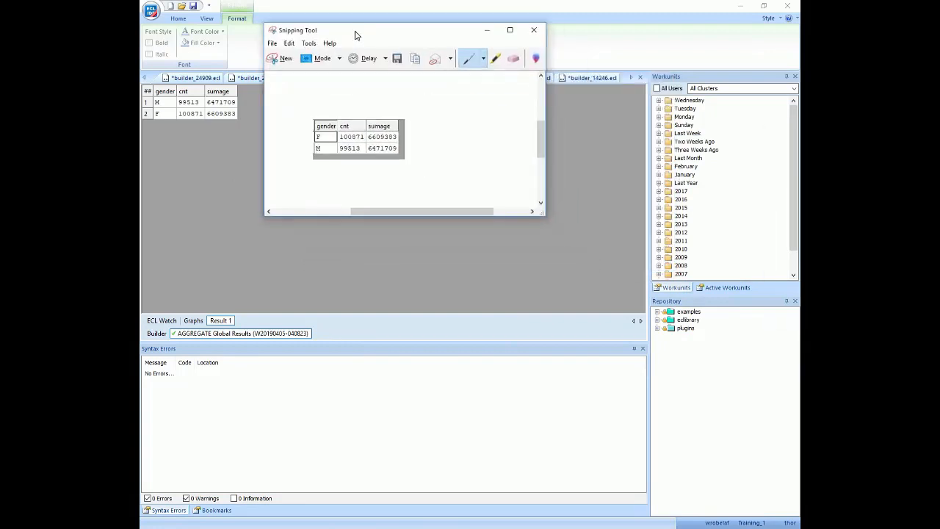
pyautogui.click(533, 29)
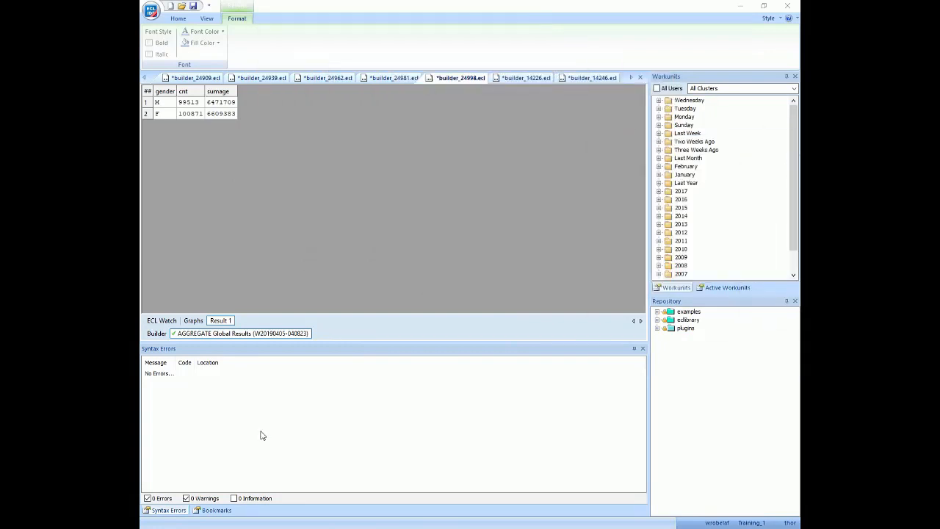
# Step: Add RIGHT1,RIGHT2 as arguments to the mergestuff call in the AGGREGATE Global code
pyautogui.click(182, 18)
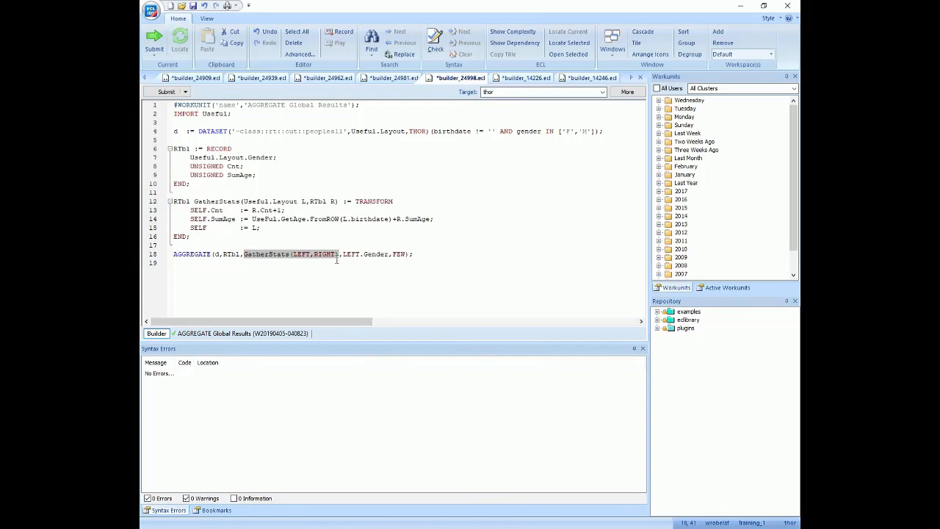
pyautogui.moveTo(339, 256)
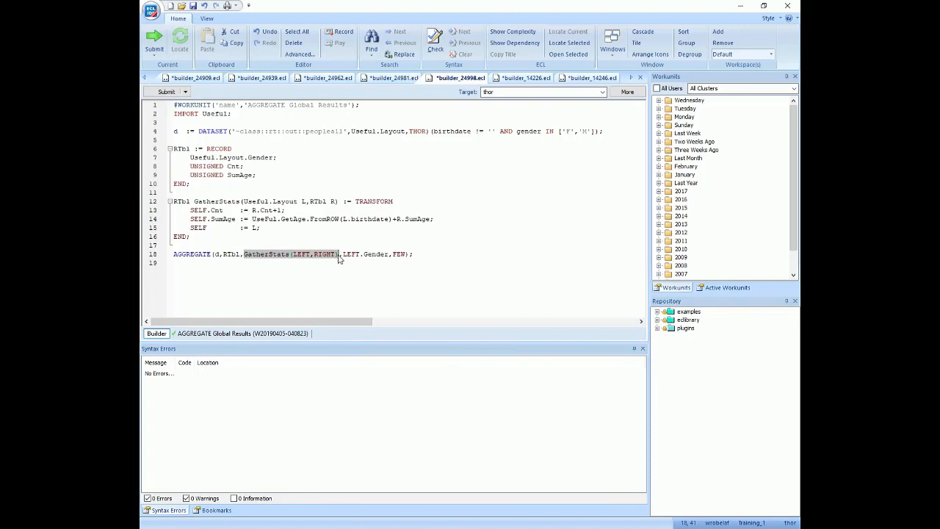
pyautogui.moveTo(227, 231)
pyautogui.write('Mergestuff(),')
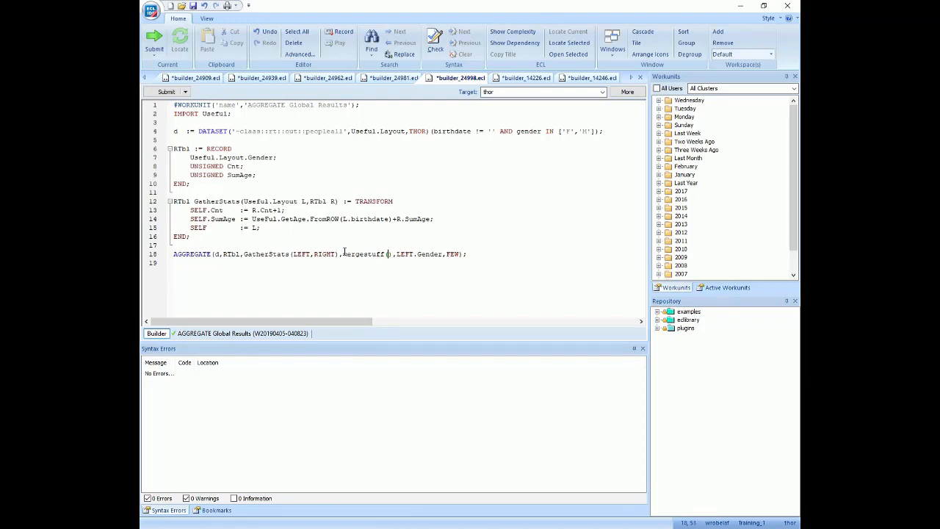
pyautogui.write('RIGTH')
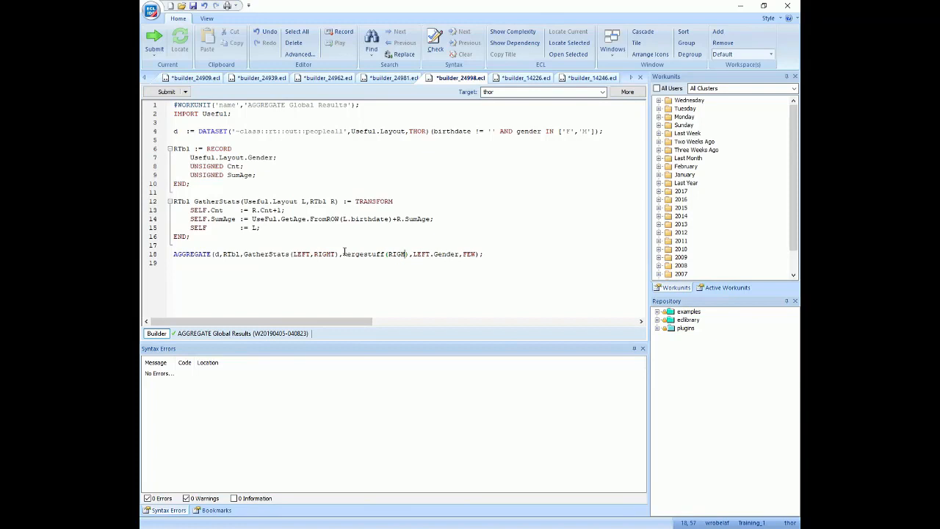
pyautogui.write('T1,RIG')
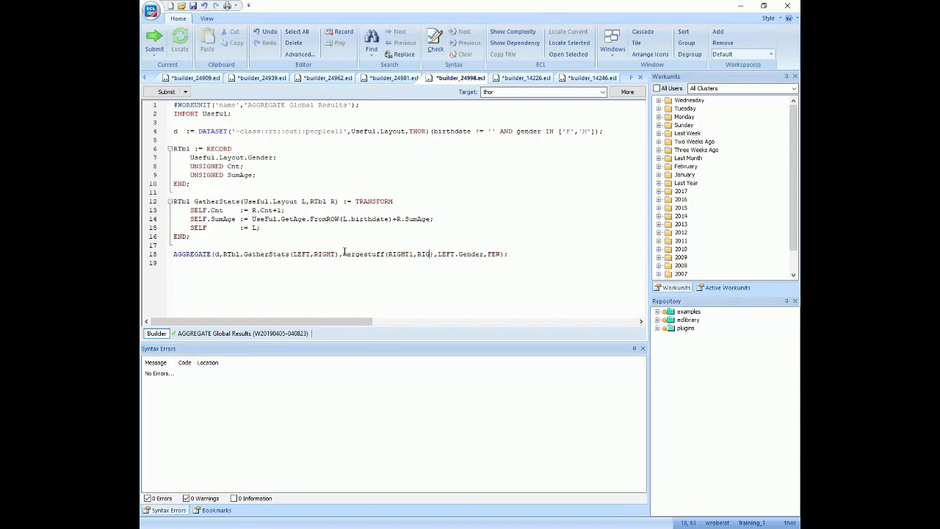
pyautogui.write('HT2')
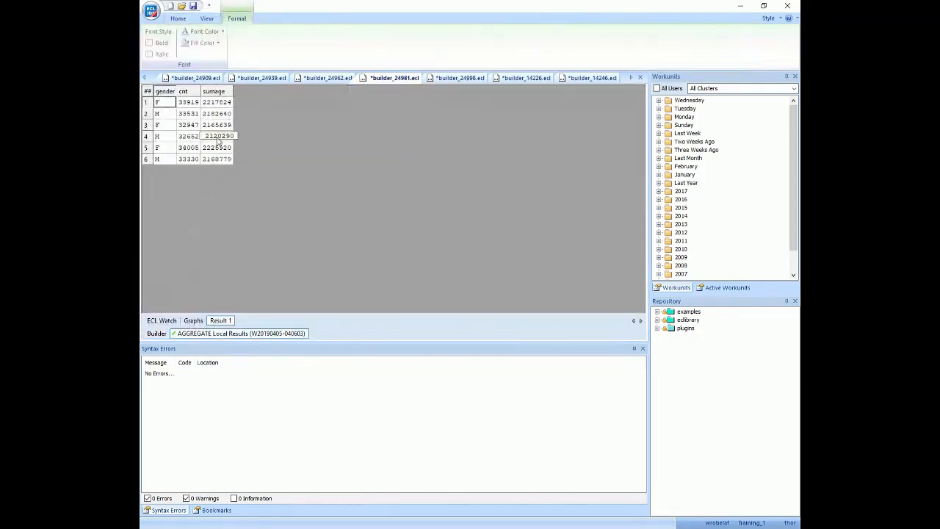
# Step: Point out the sumage values row by row, then switch back toward the AGGREGATE Global code
pyautogui.click(217, 102)
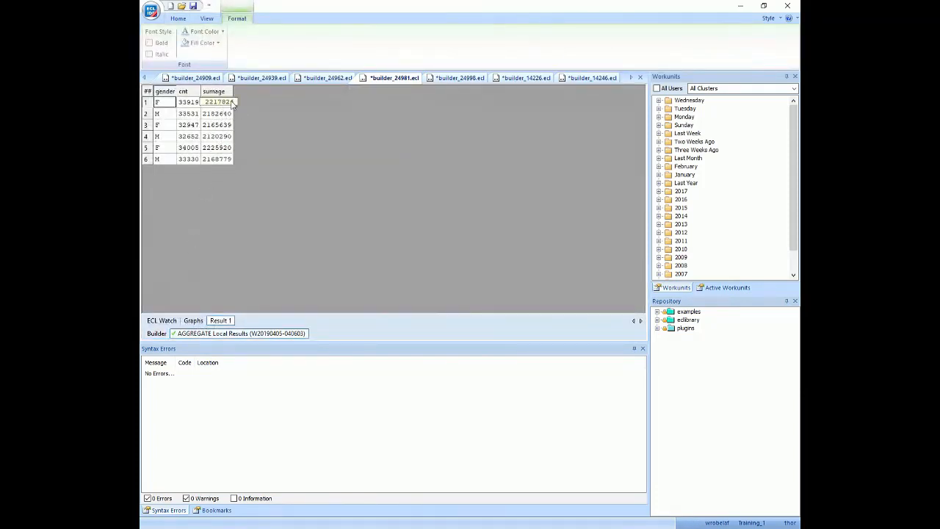
pyautogui.click(218, 113)
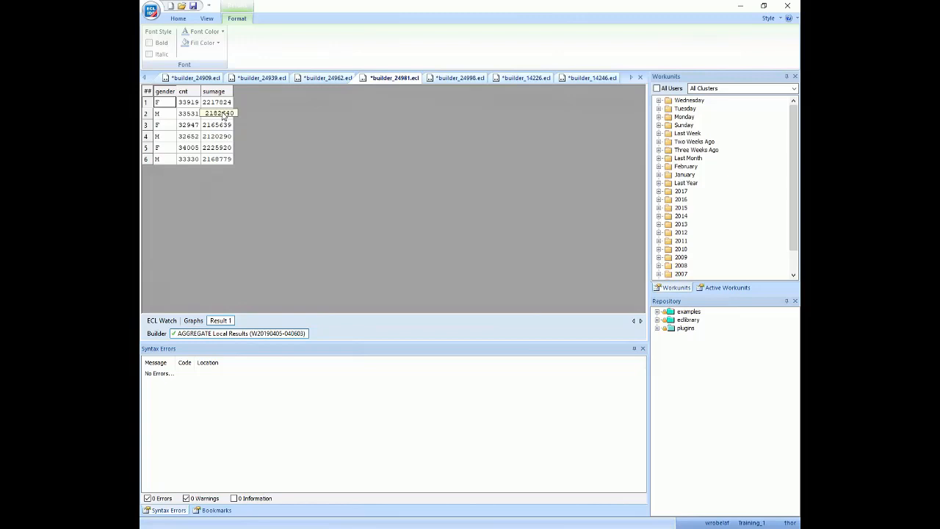
pyautogui.click(217, 124)
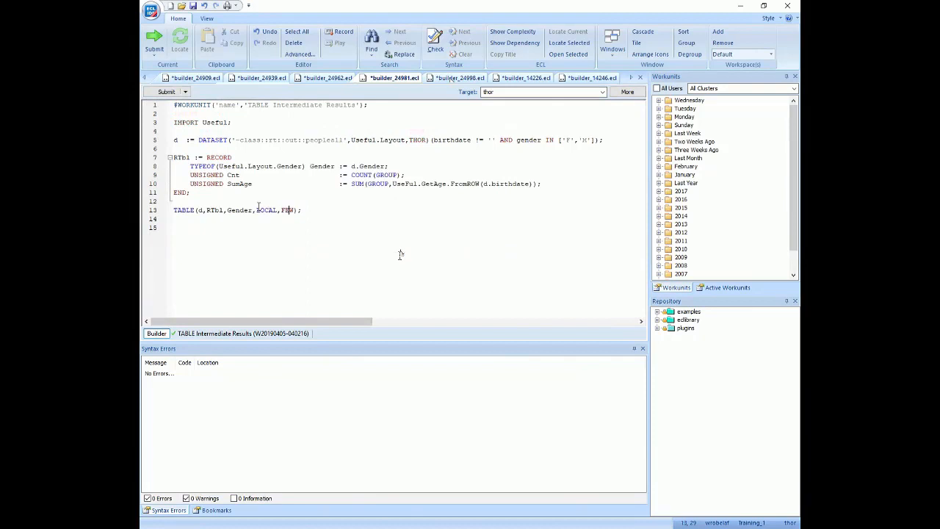
pyautogui.click(458, 78)
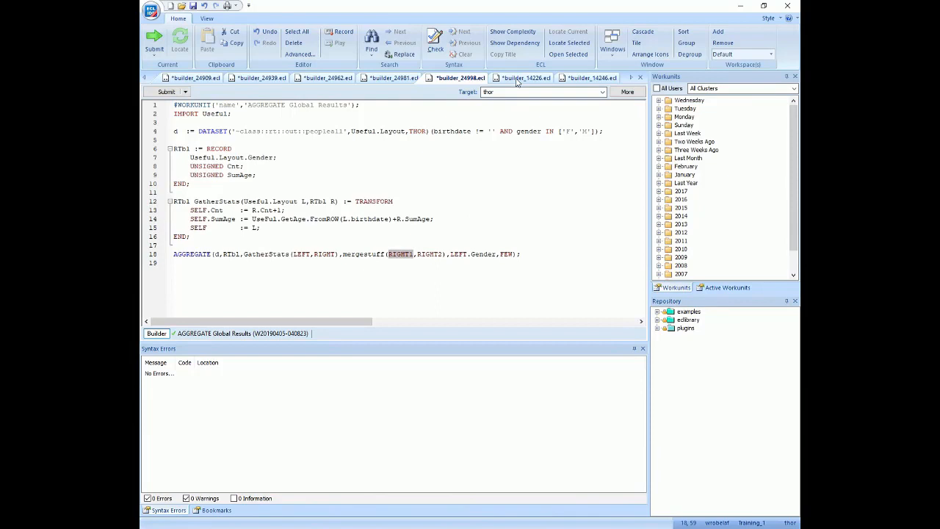
pyautogui.moveTo(399, 260)
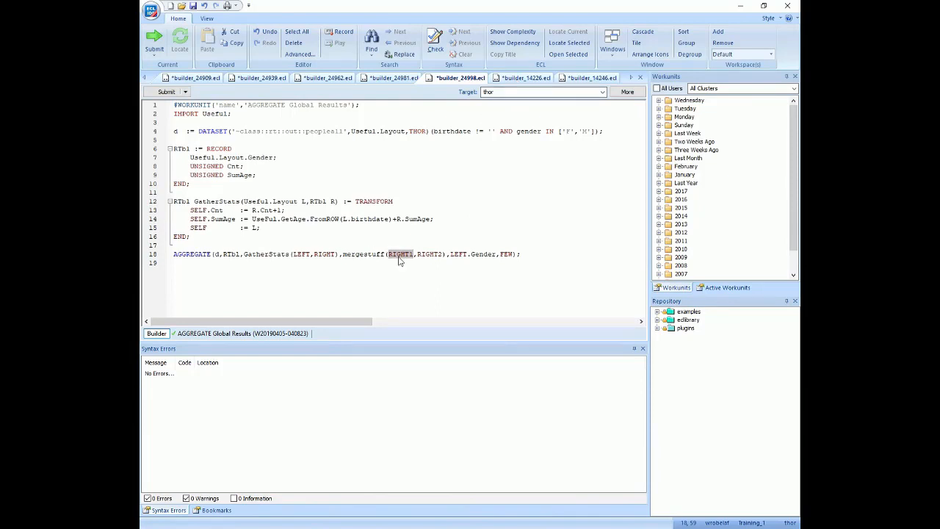
pyautogui.moveTo(355, 254)
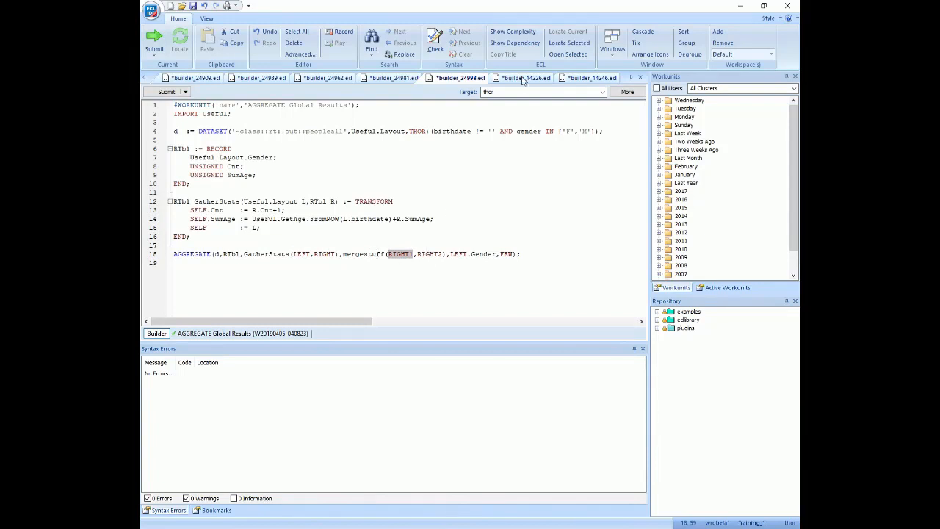
# Step: Switch to the AGGREGATE Demo 2nd Transform code with GatherStats and MergePhase transforms
pyautogui.click(524, 77)
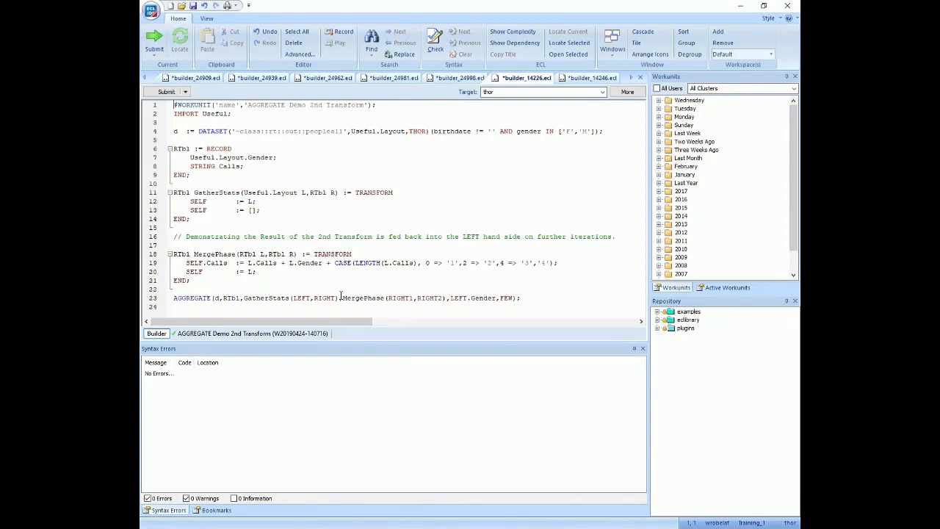
# Step: Highlight the transform name, L.Calls and LENGTH(L.Calls) in MergePhase before viewing the M1M2/F1F2 results
pyautogui.doubleClick(365, 296)
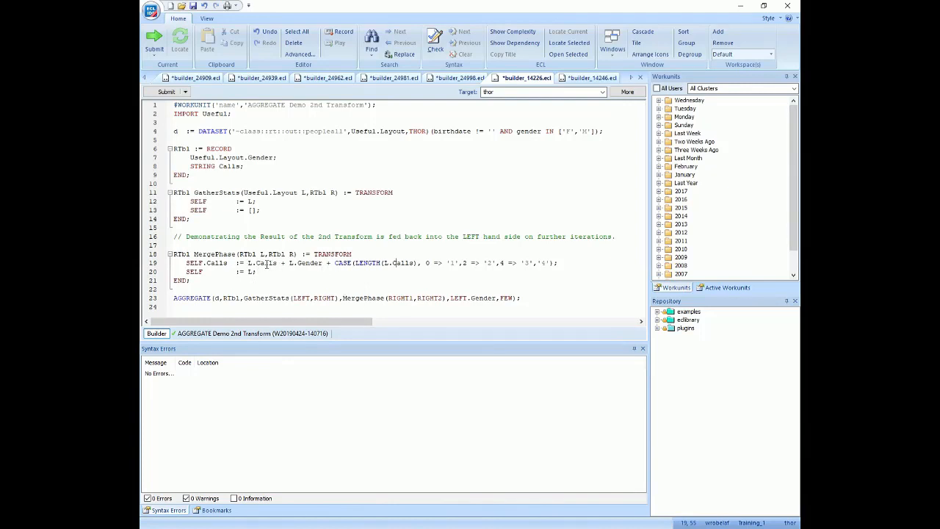
pyautogui.doubleClick(268, 263)
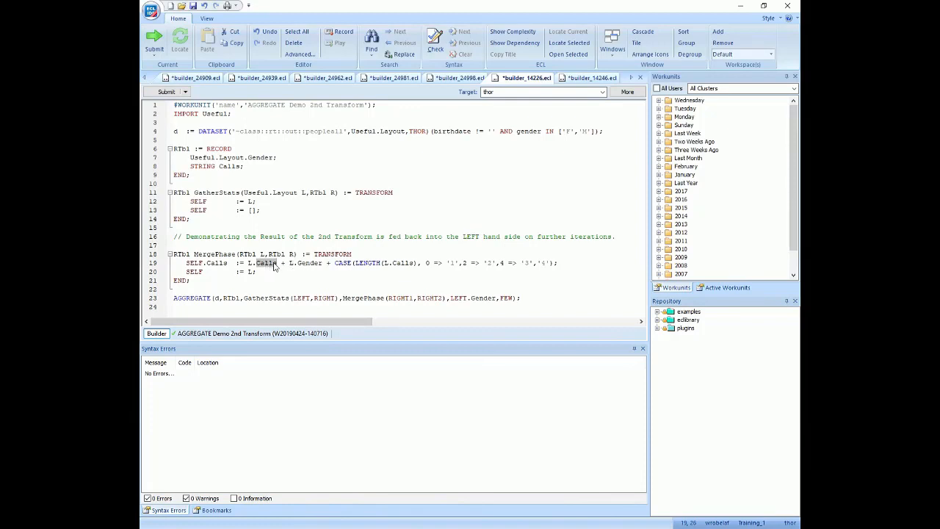
pyautogui.moveTo(220, 190)
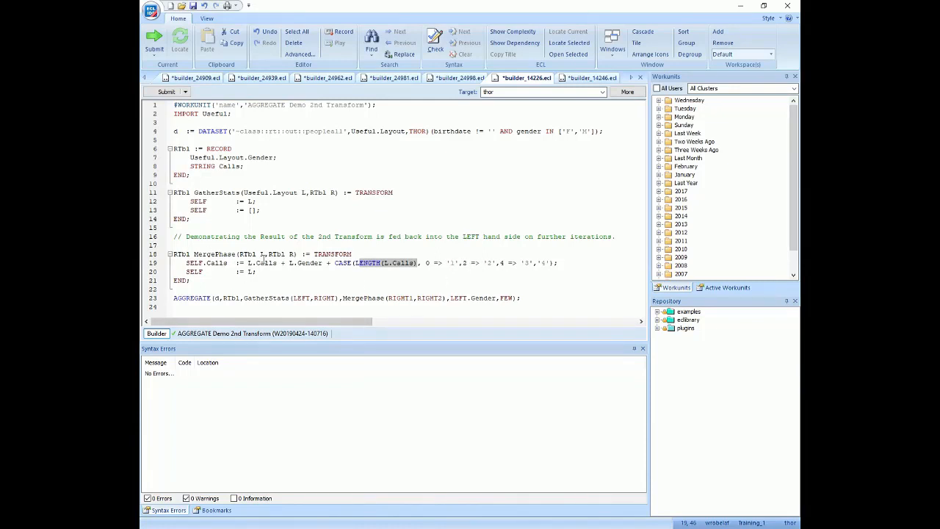
pyautogui.click(251, 253)
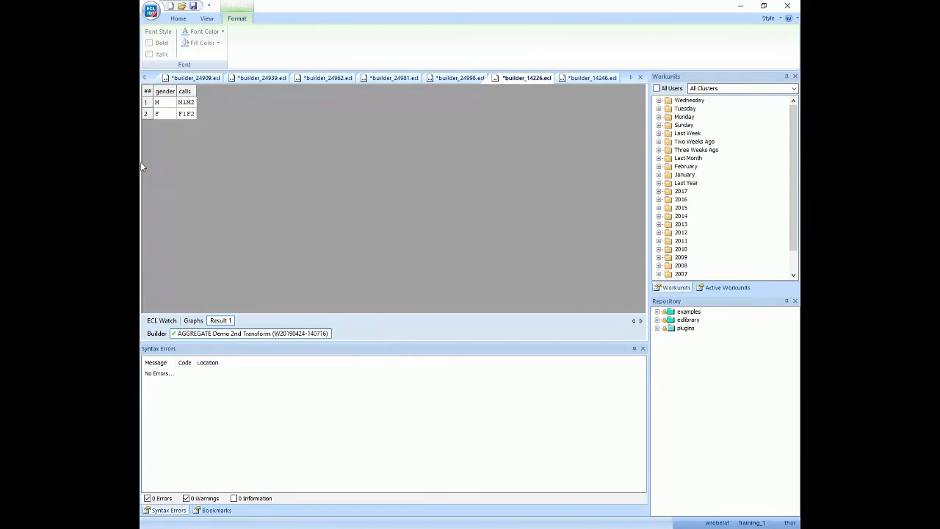
pyautogui.doubleClick(187, 113)
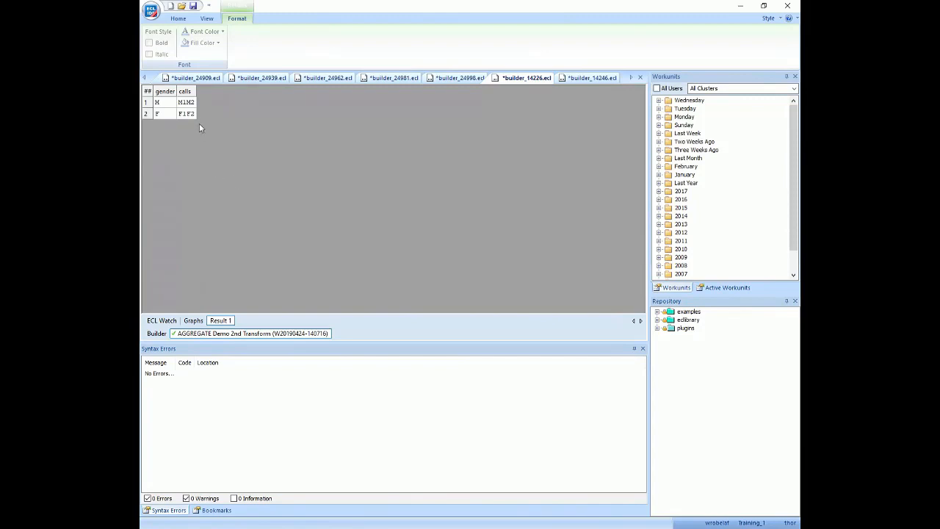
pyautogui.moveTo(203, 154)
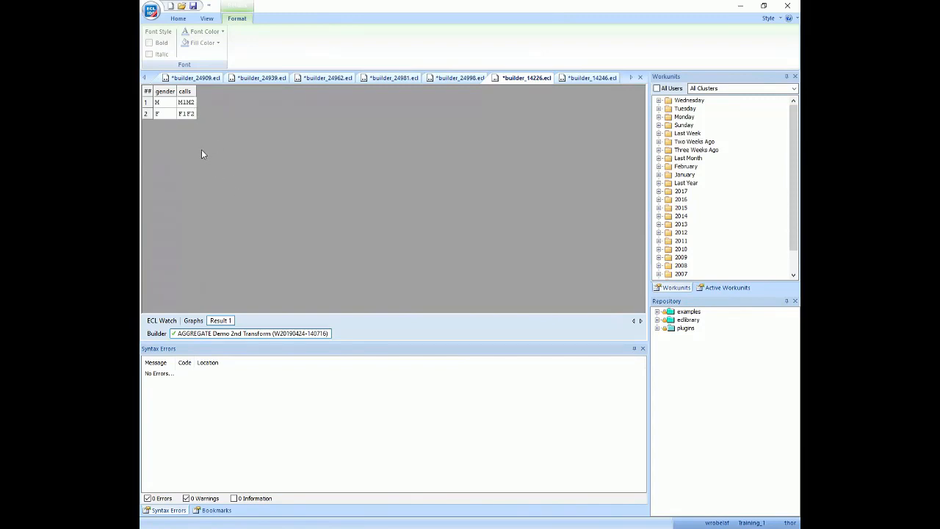
pyautogui.moveTo(200, 156)
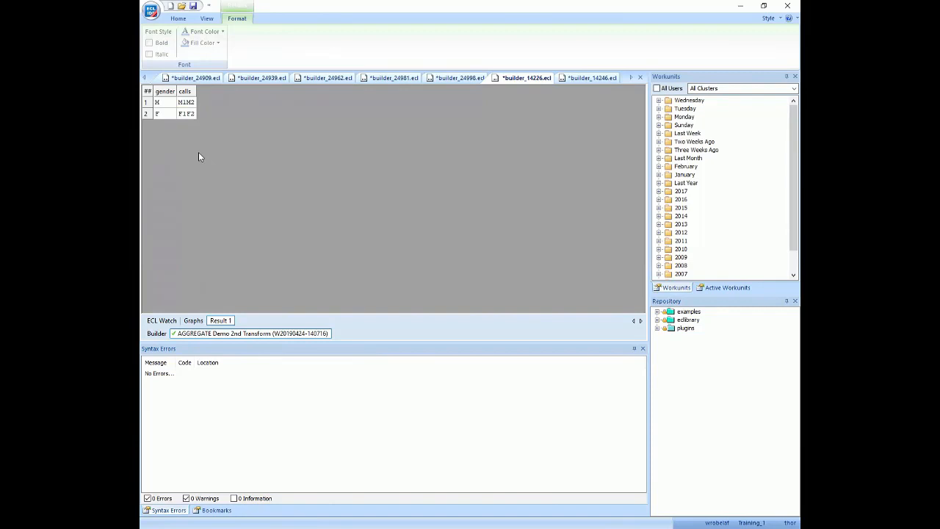
pyautogui.moveTo(188, 168)
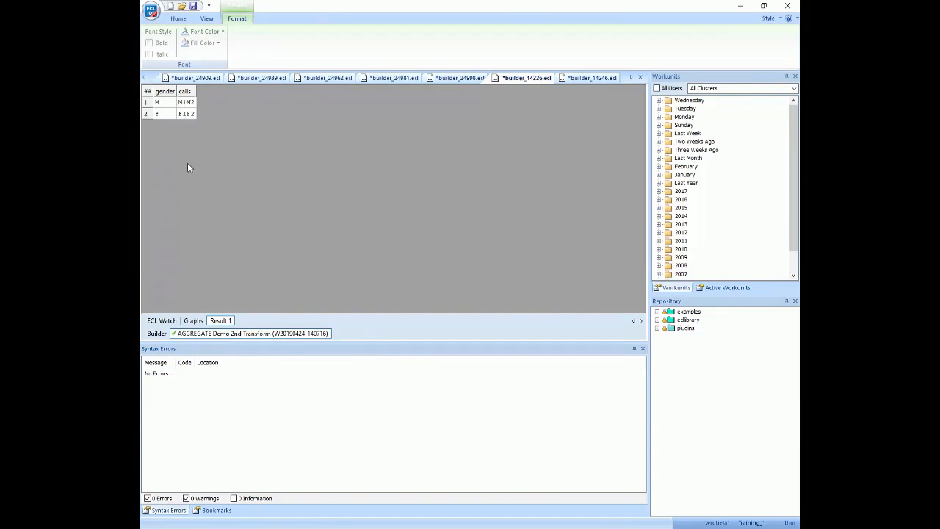
pyautogui.moveTo(188, 165)
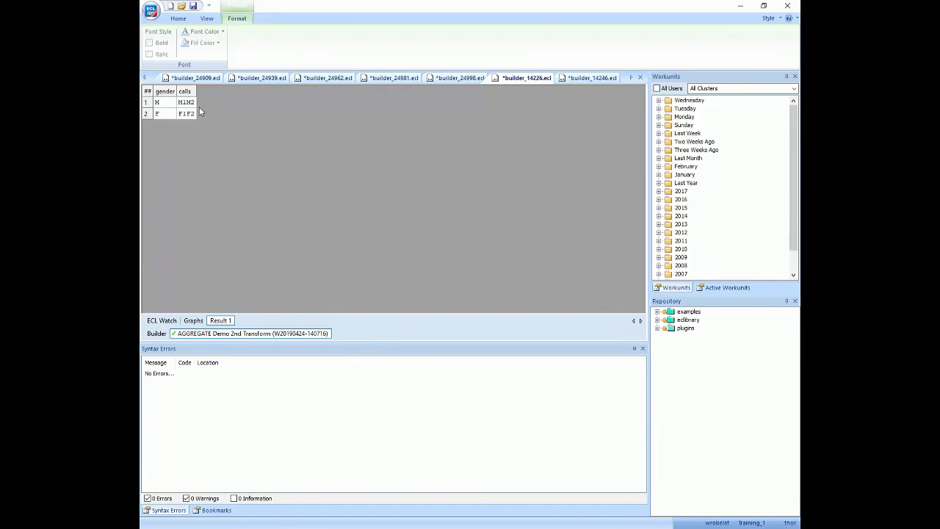
pyautogui.moveTo(219, 128)
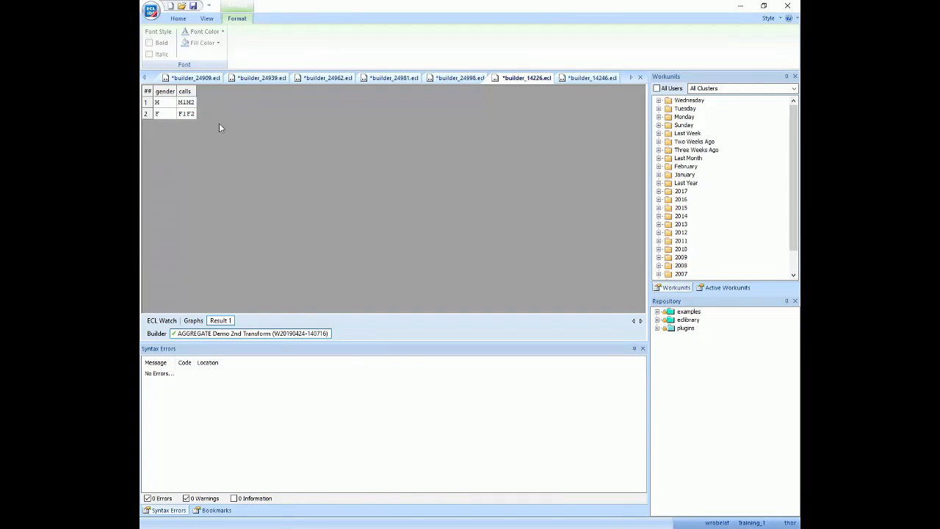
pyautogui.moveTo(185, 104)
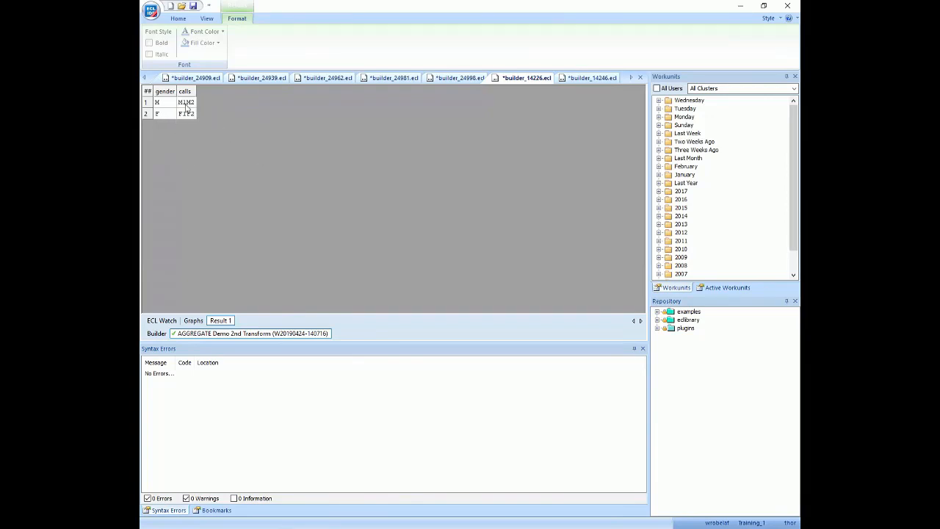
pyautogui.moveTo(182, 124)
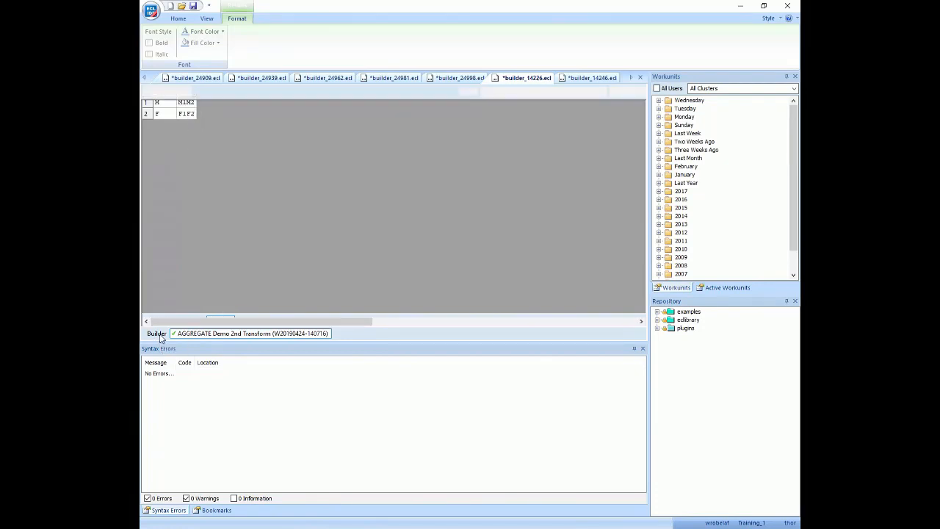
# Step: Show the ECL of the AGGREGATE Demo 2nd Transform (R) workunit with its MergePhase LENGTH(L.Calls) expression
pyautogui.click(189, 17)
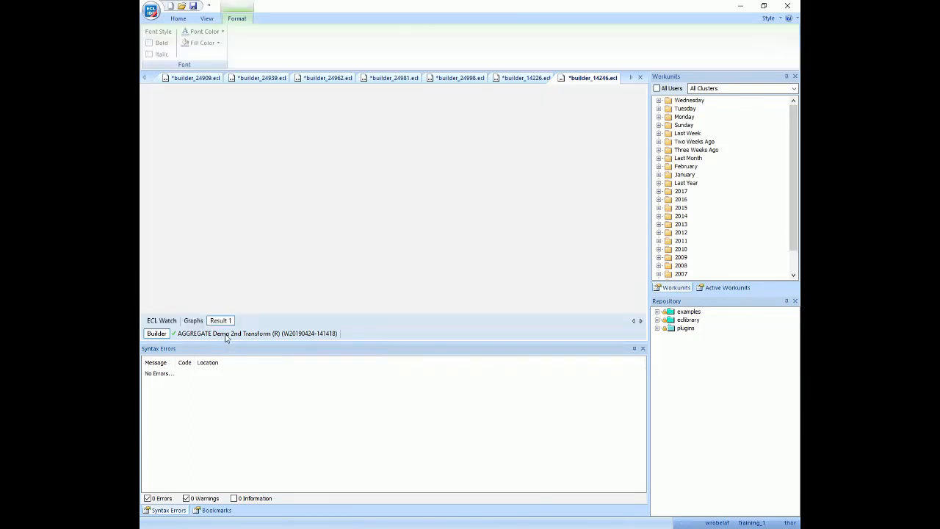
pyautogui.click(220, 320)
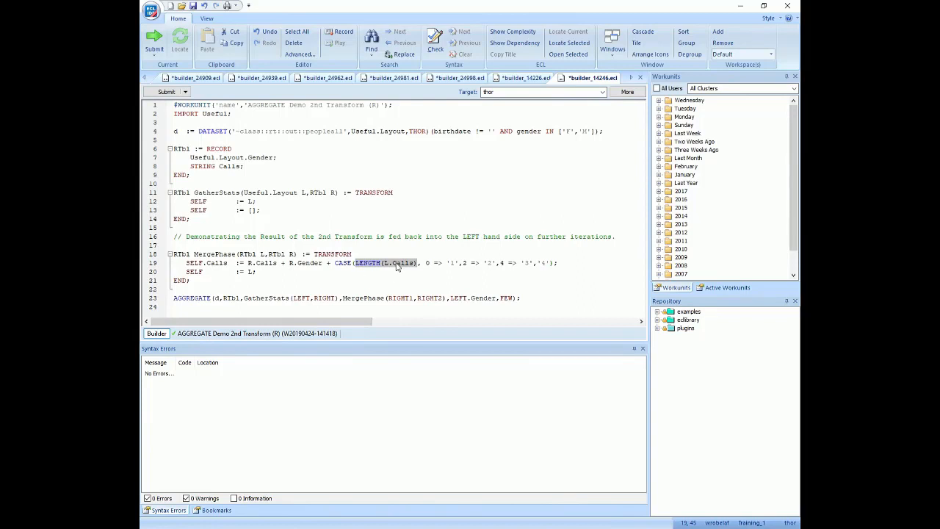
pyautogui.moveTo(396, 271)
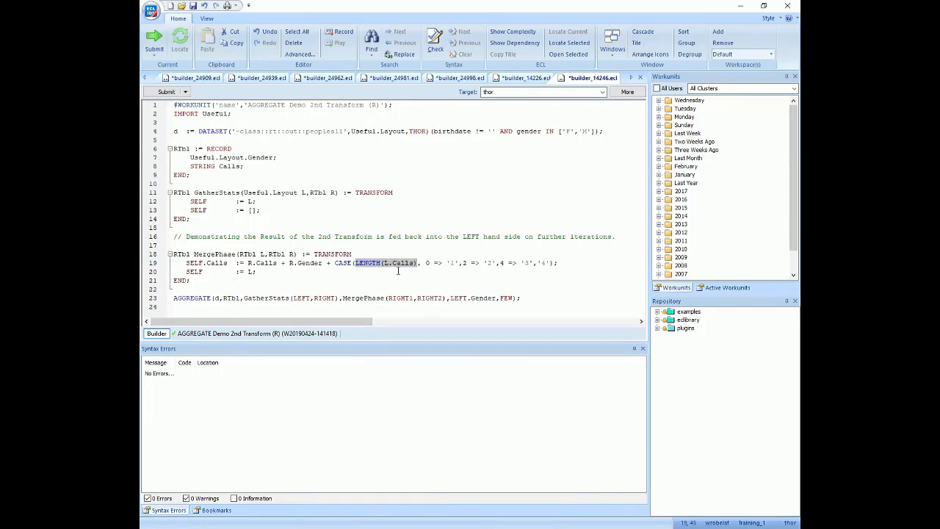